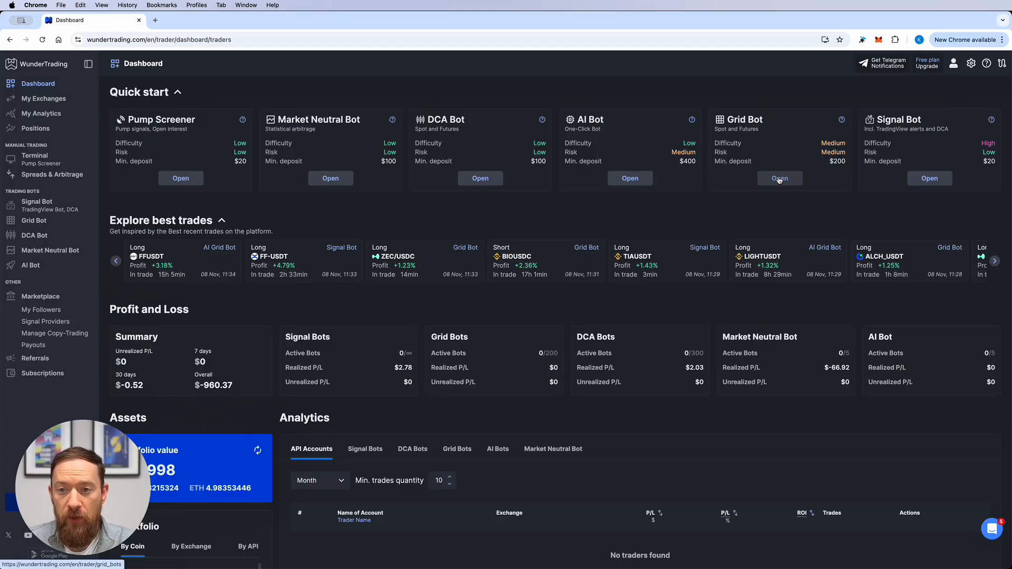
mouse_move(783, 184)
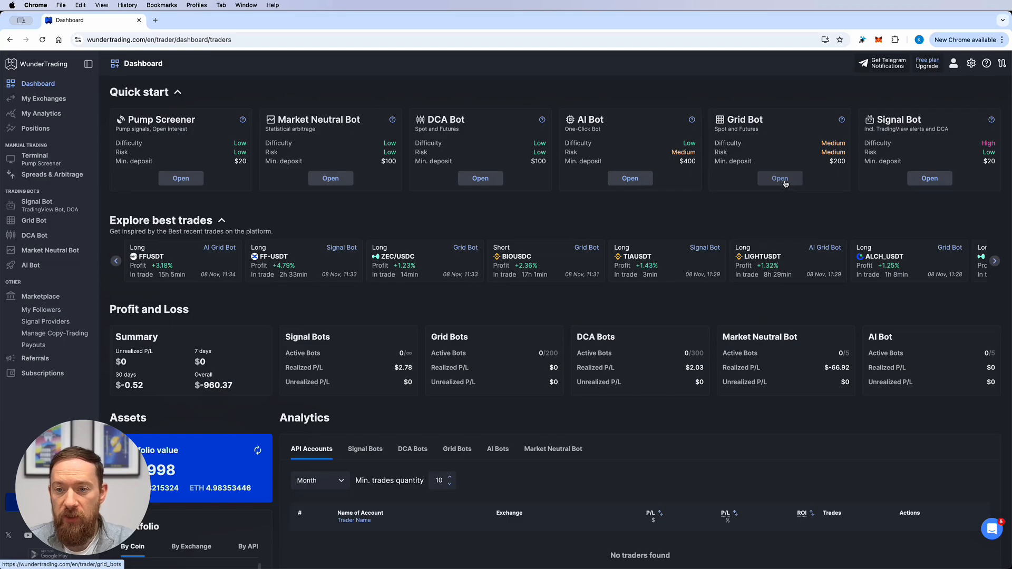
mouse_move(723, 189)
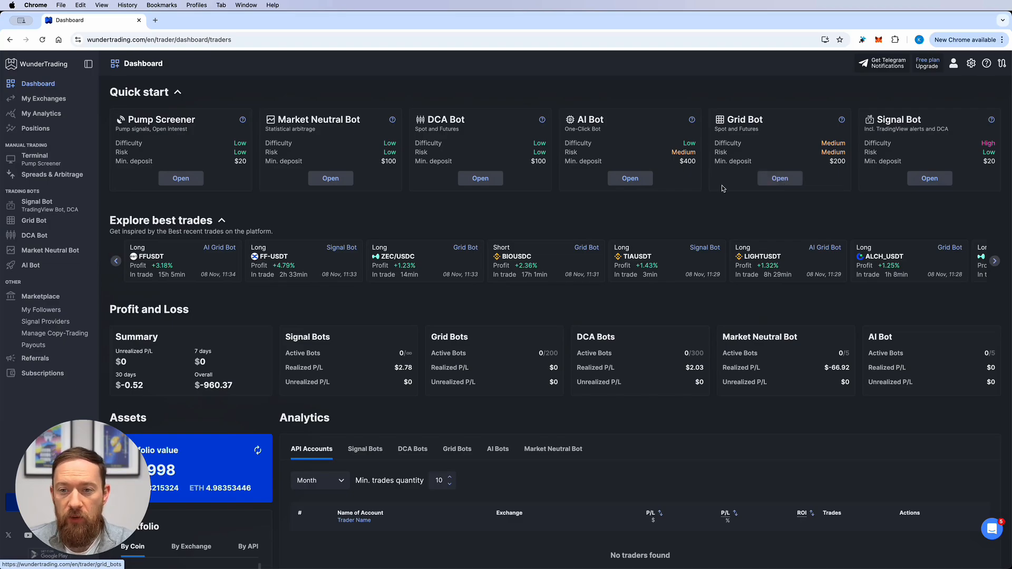
Open the Grid Bot page from the Dashboard and dismiss the tutorial video modal
left_click(33, 221)
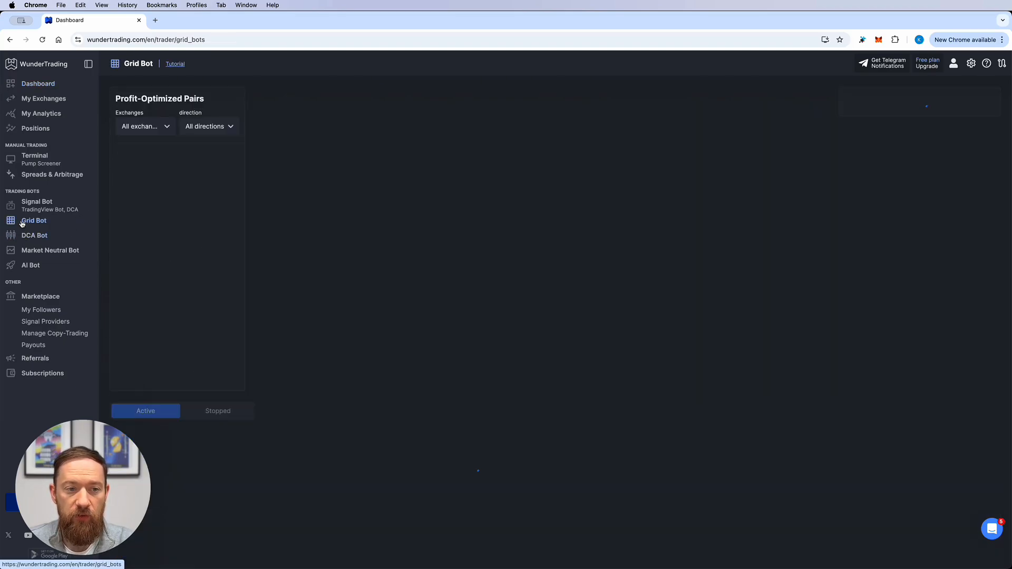
left_click(34, 221)
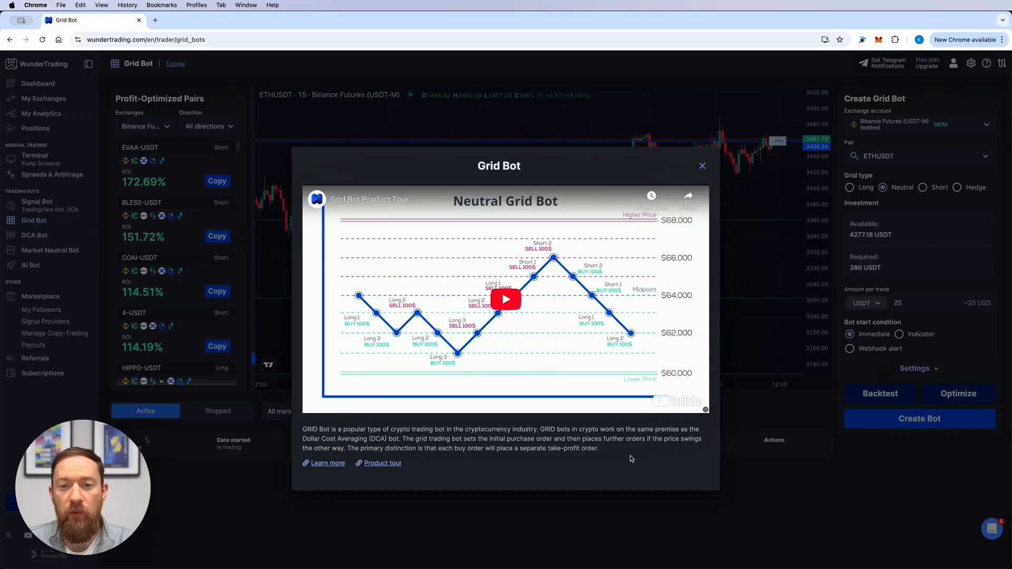
mouse_move(644, 455)
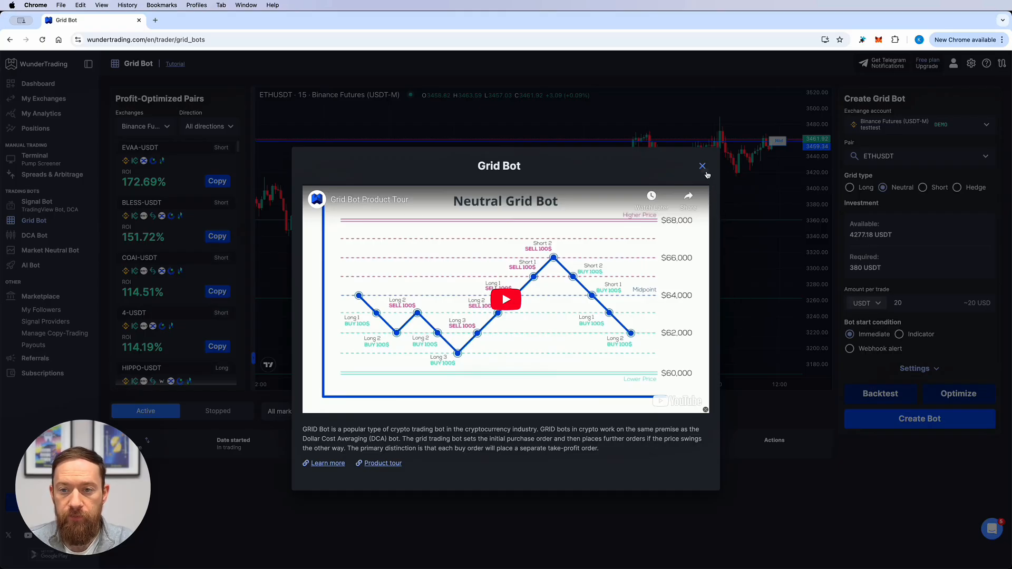
left_click(702, 166)
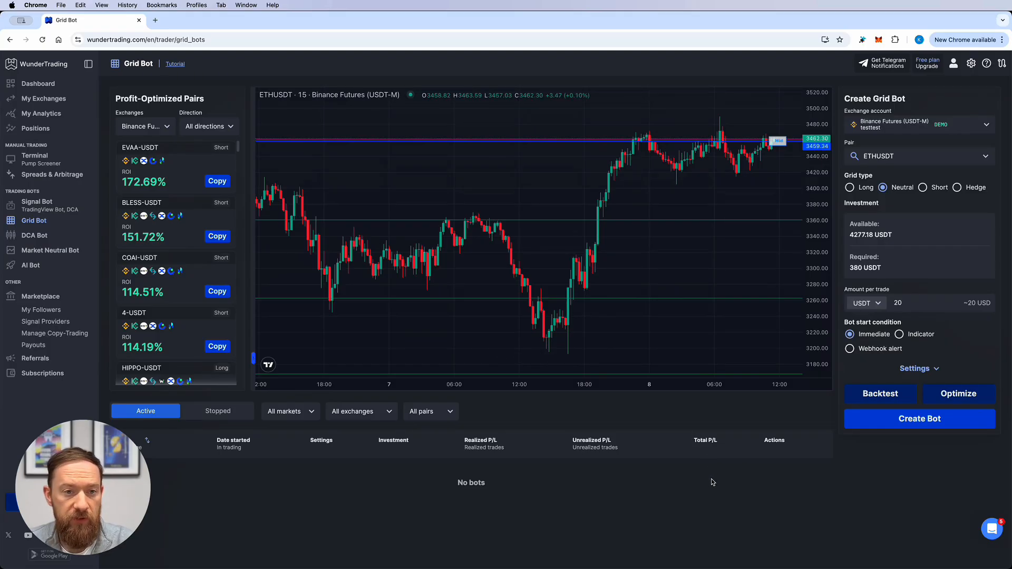
mouse_move(642, 473)
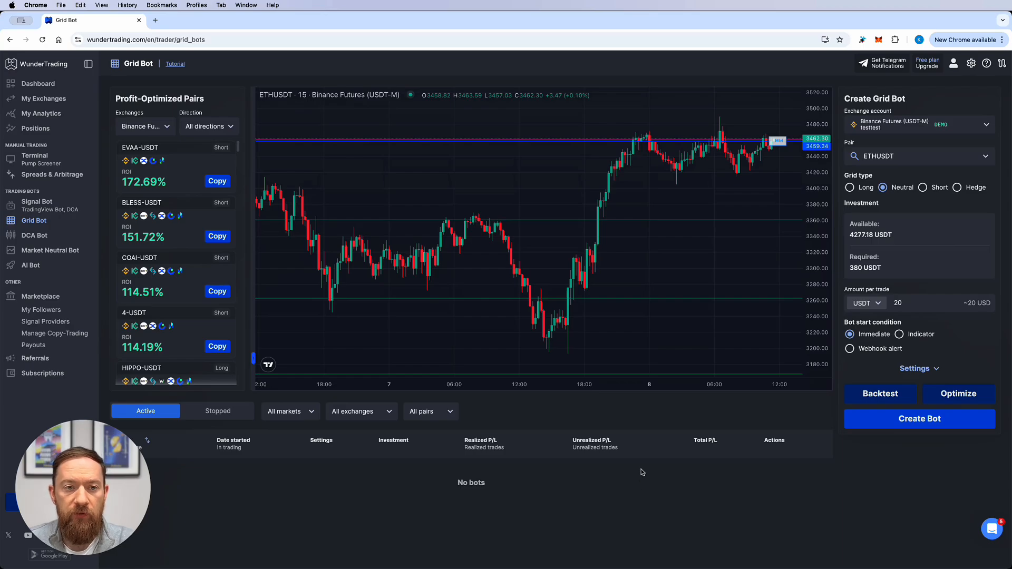
mouse_move(642, 448)
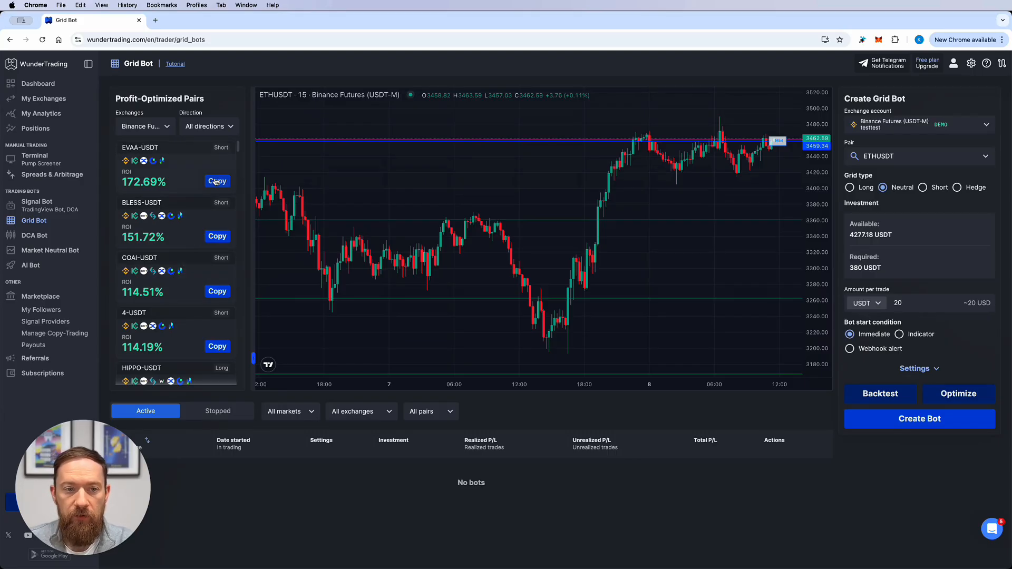
scroll("down", 3)
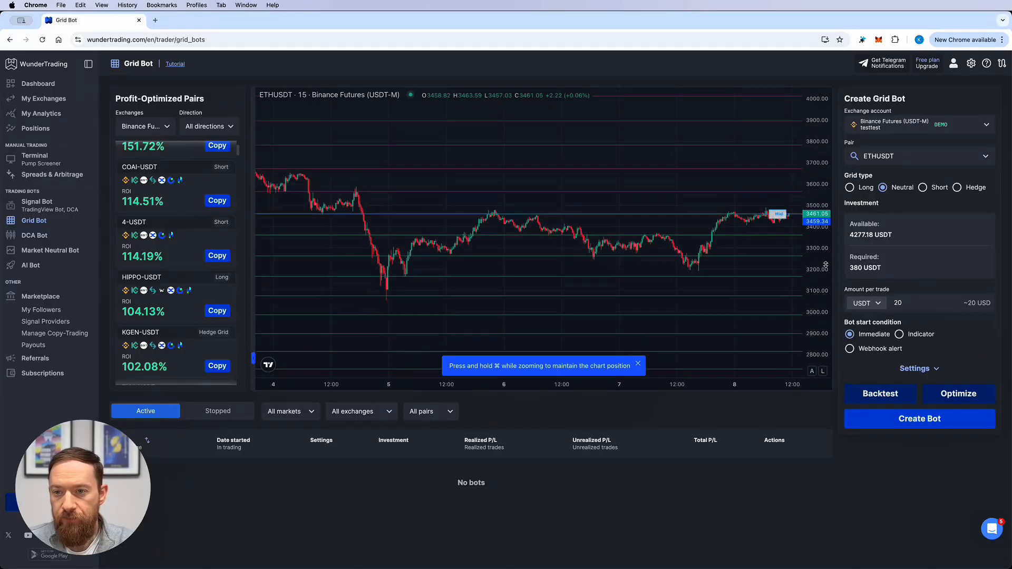
scroll("down", 3)
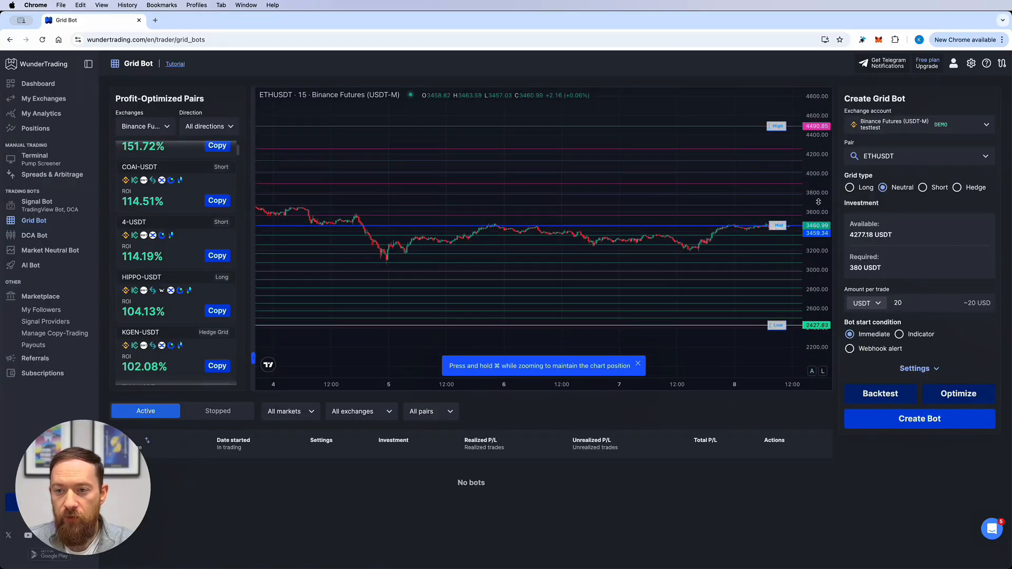
mouse_move(737, 265)
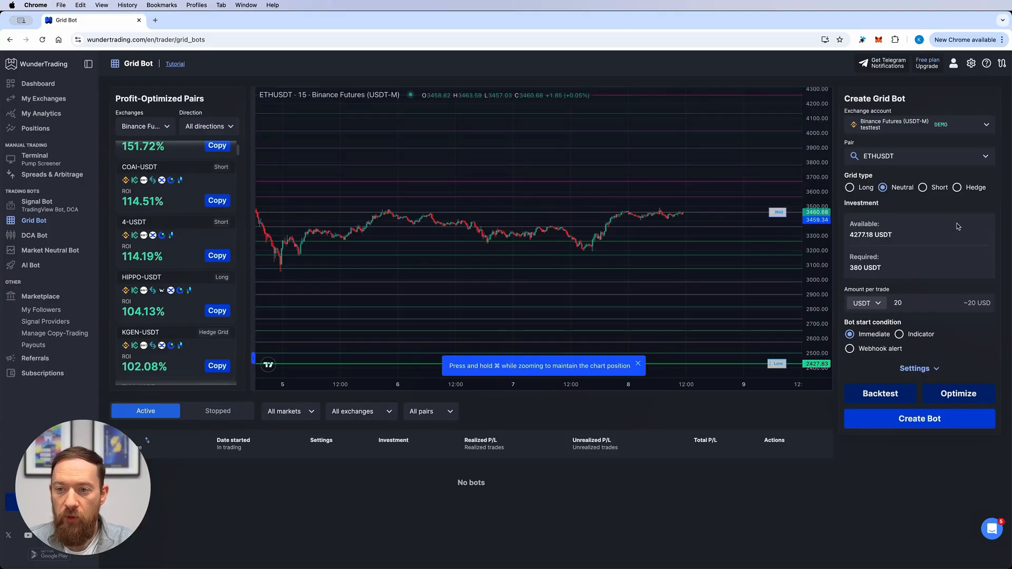
Switch the exchange account to HyperLiquid Perps (BTC-USDC) and choose the Long grid type
left_click(920, 124)
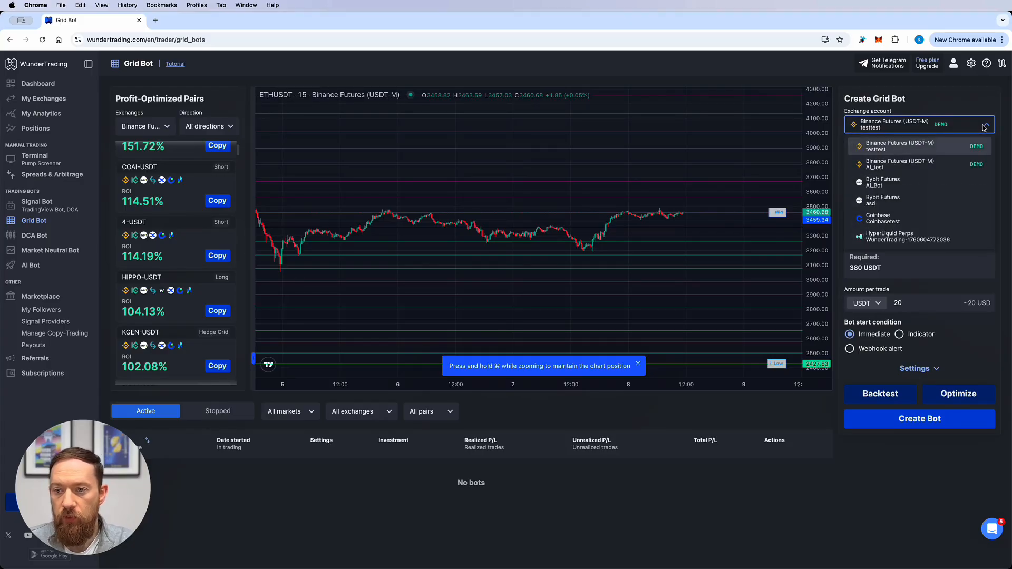
left_click(889, 236)
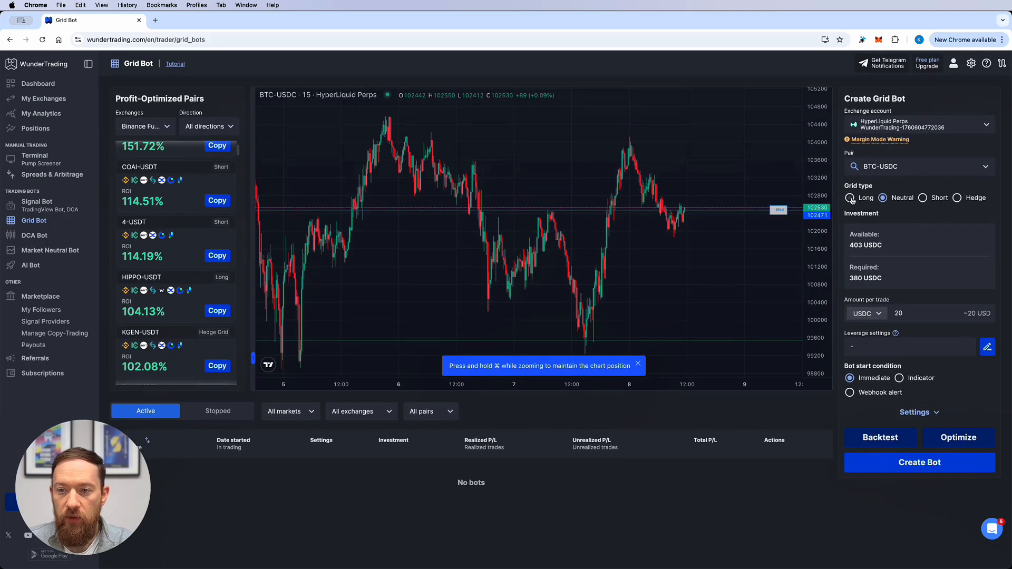
left_click(922, 197)
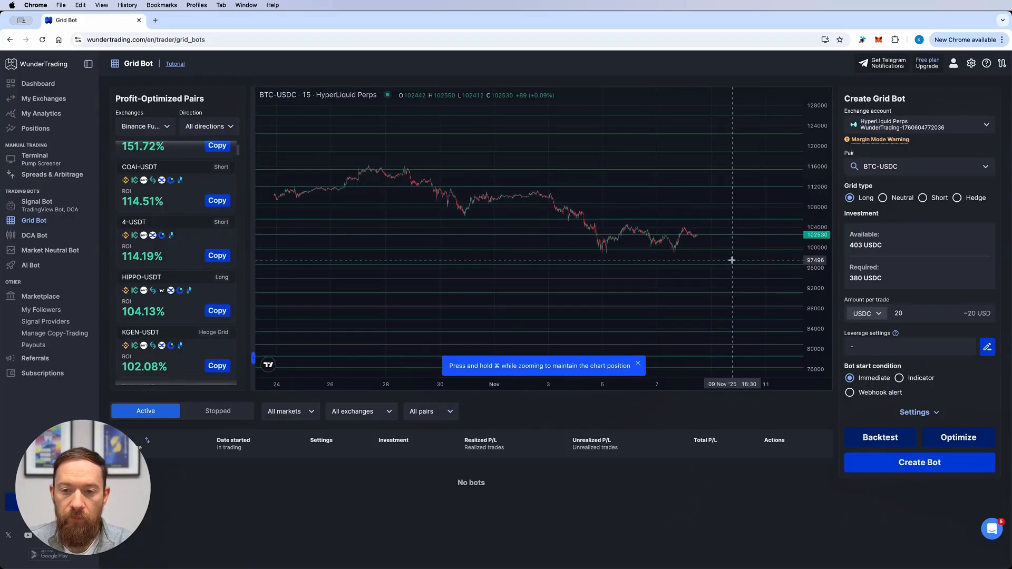
mouse_move(740, 244)
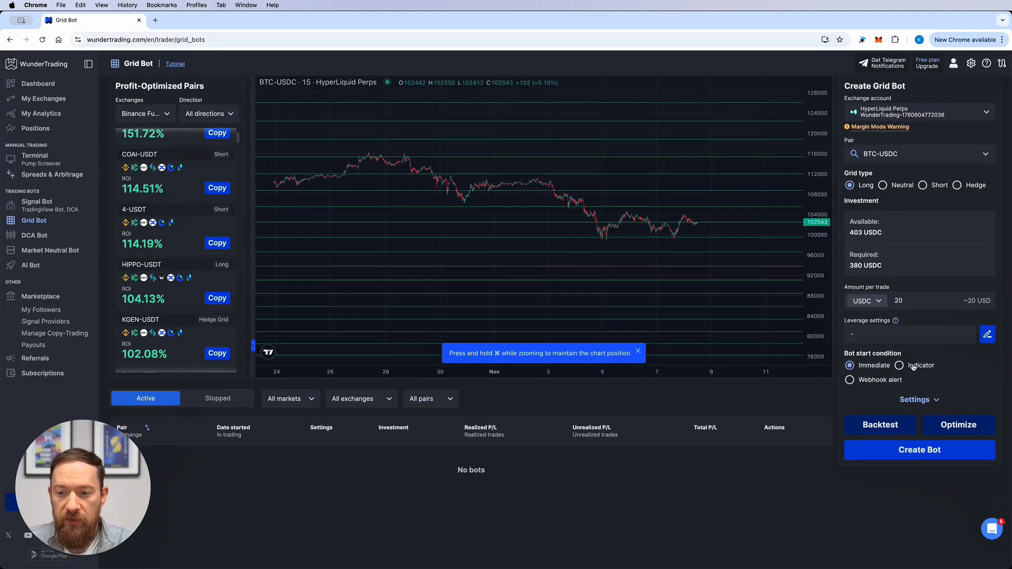
Expand Settings and cut Grids from 20 to 10, giving 6.34% profit per grid
scroll("down", 3)
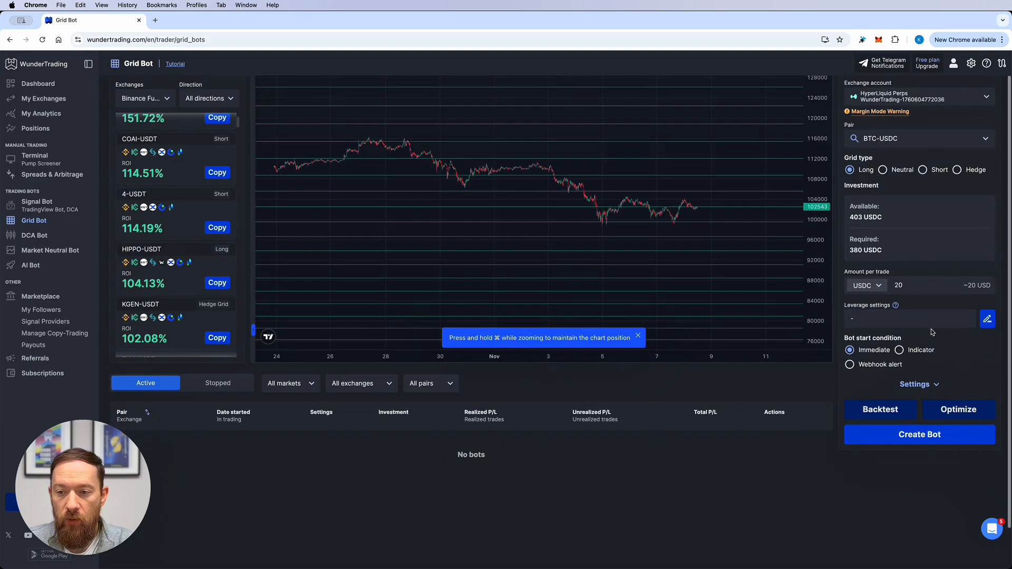
scroll("down", 3)
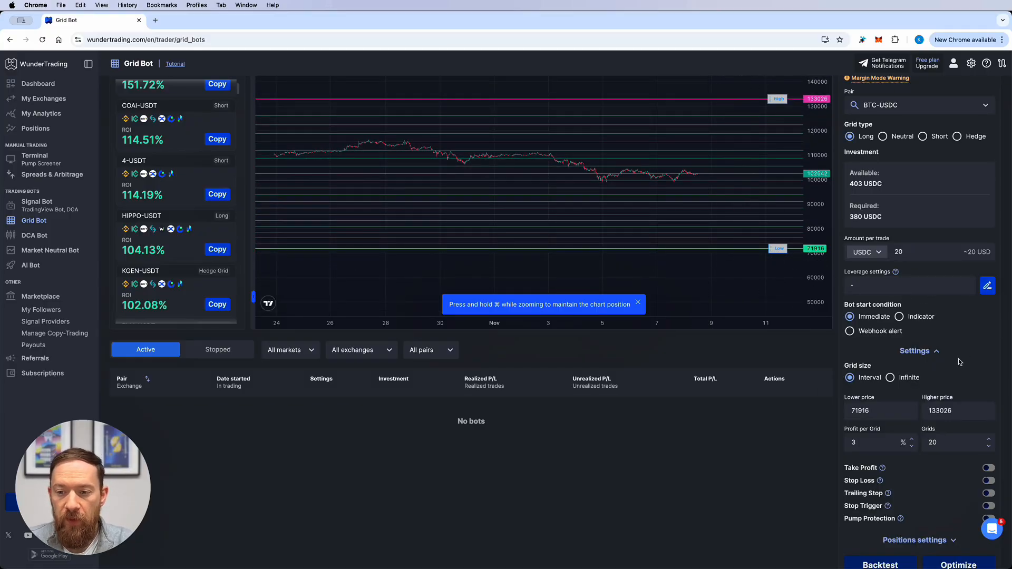
left_click(959, 410)
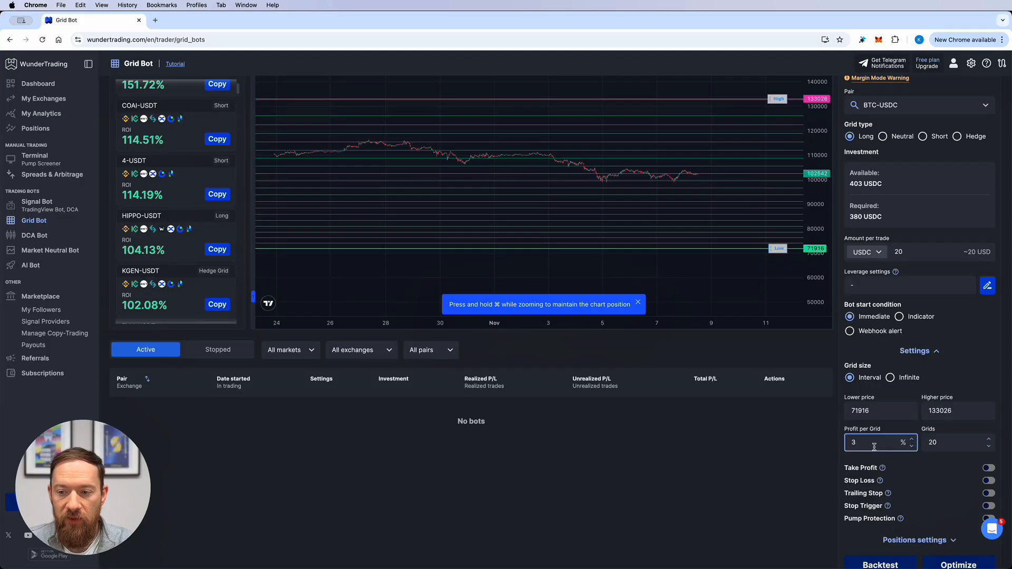
left_click(957, 442)
type("10")
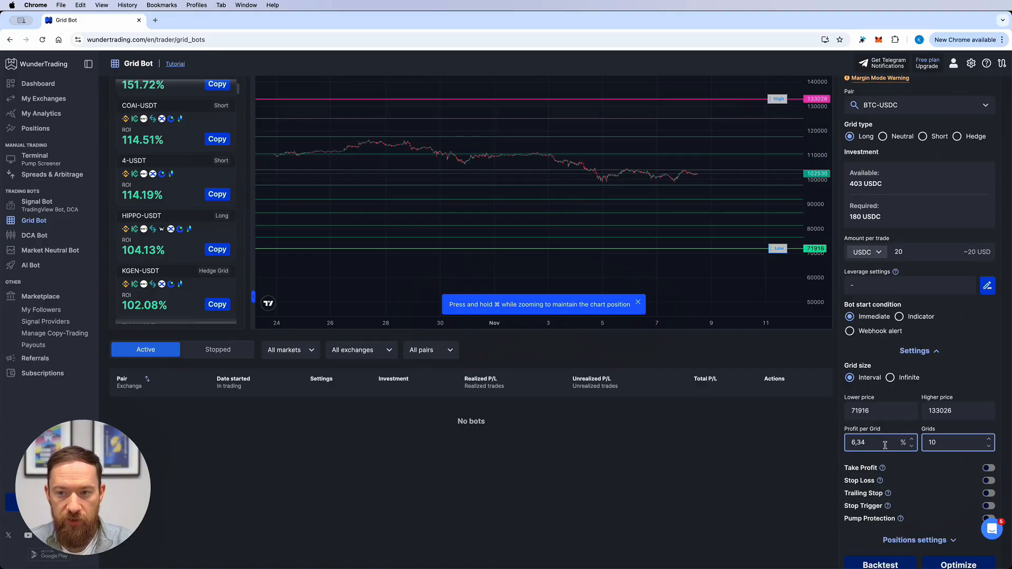
scroll("down", 3)
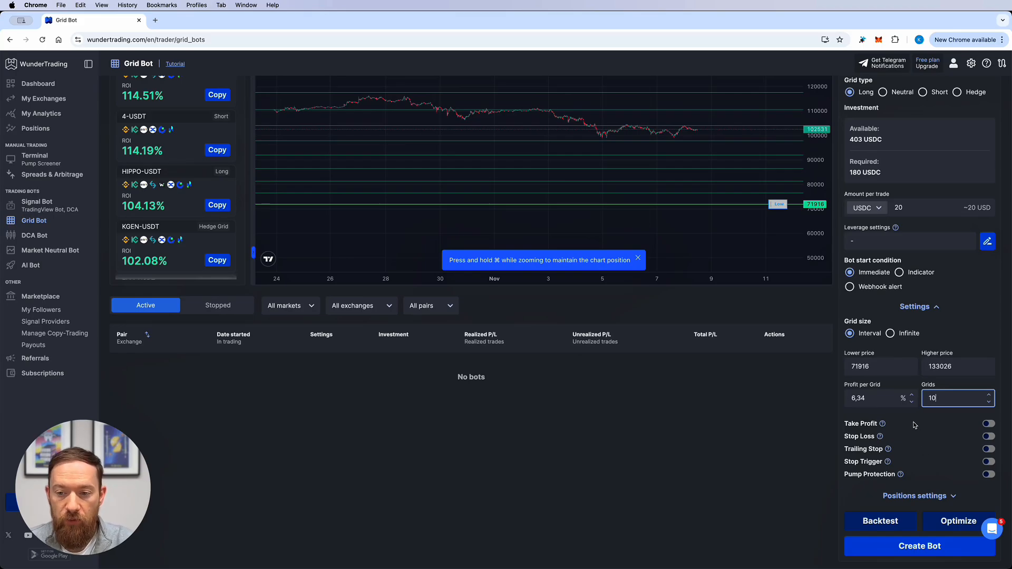
mouse_move(927, 441)
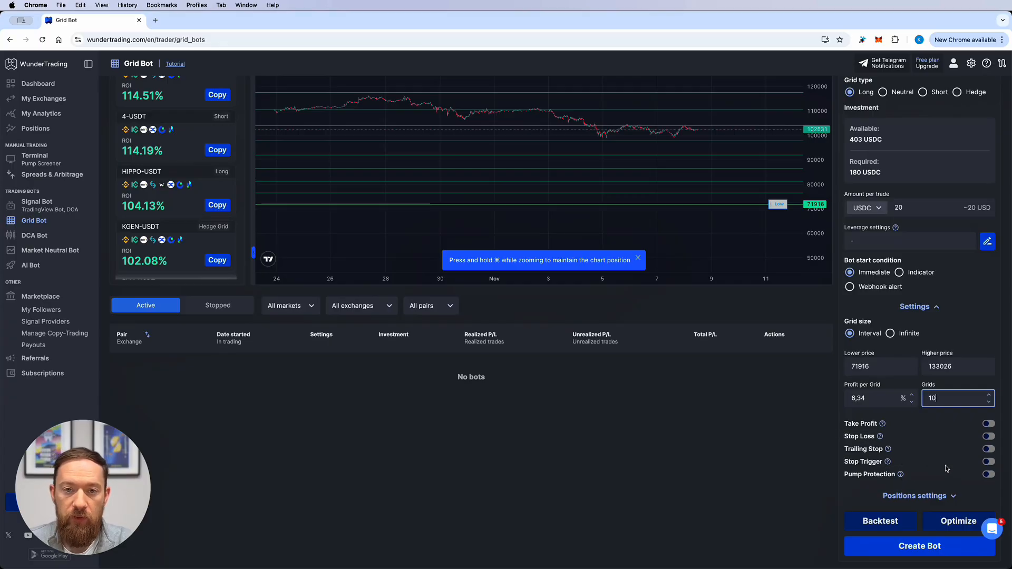
mouse_move(910, 441)
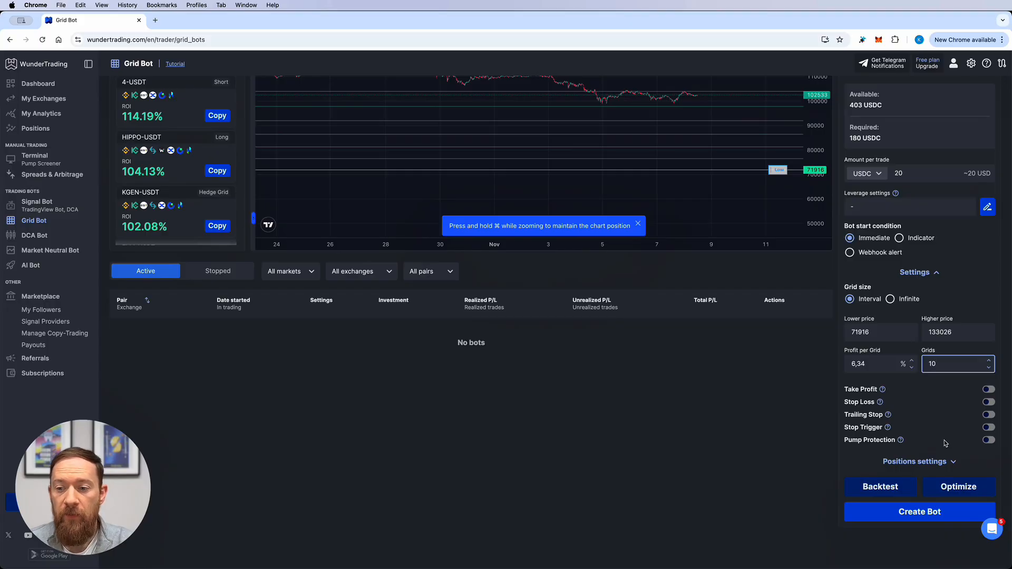
Expand Positions settings and switch on Trailing Stop and Stop Loss
left_click(914, 462)
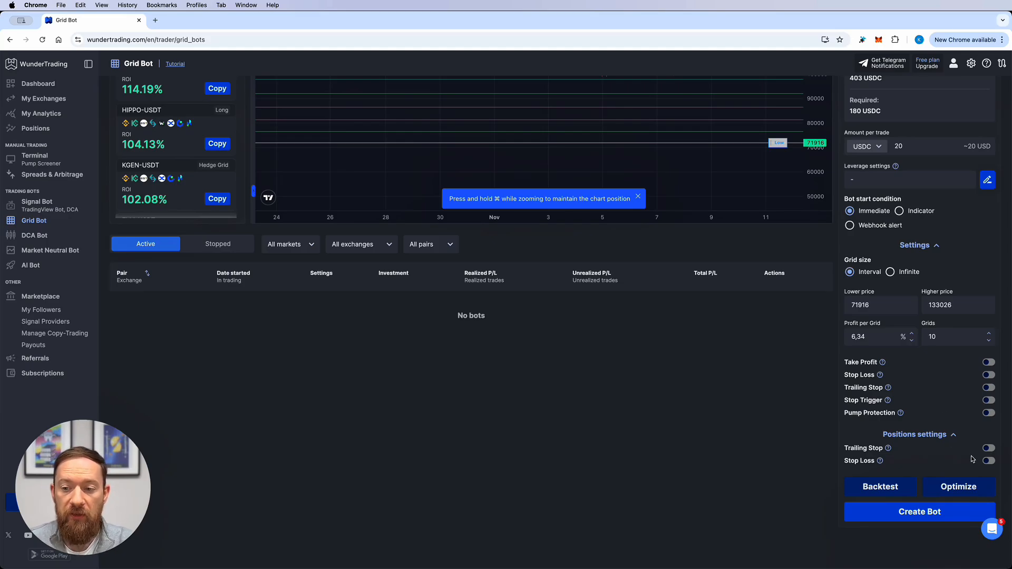
left_click(988, 448)
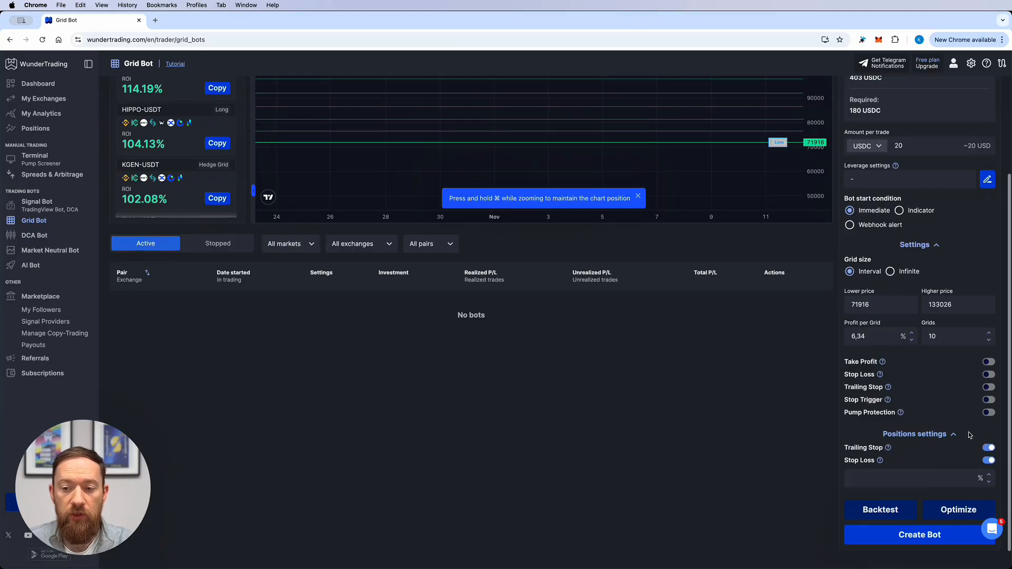
scroll("down", 3)
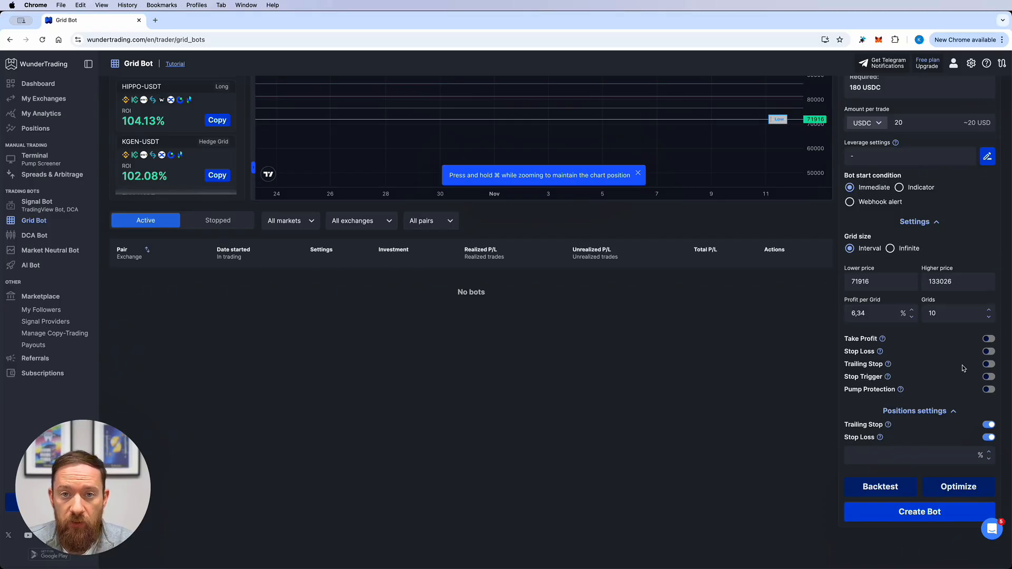
mouse_move(880, 486)
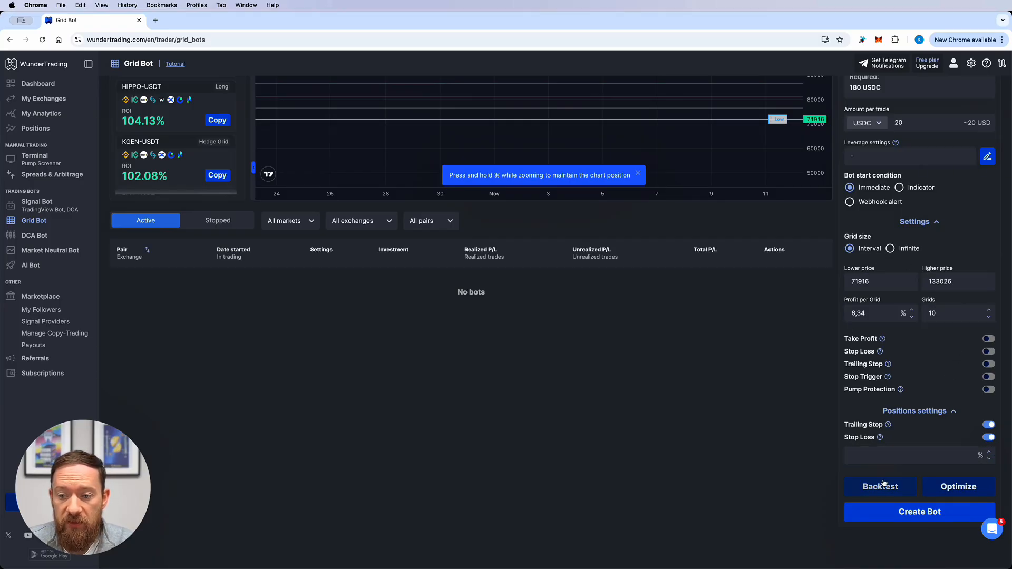
Backtest the 10-grid setup, raise Grids to 20 (3.12% per grid) and review its backtest
left_click(879, 487)
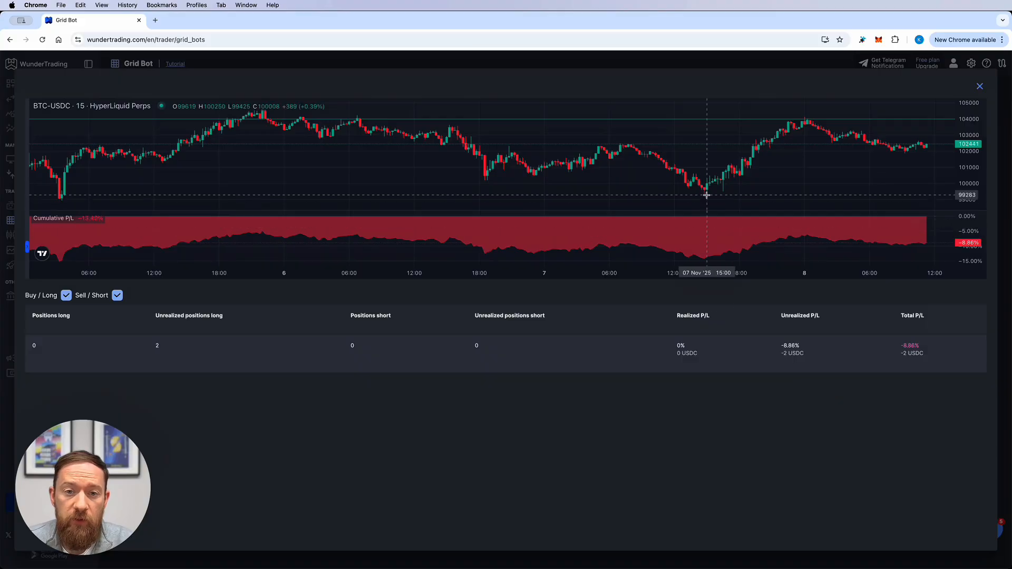
scroll("down", 3)
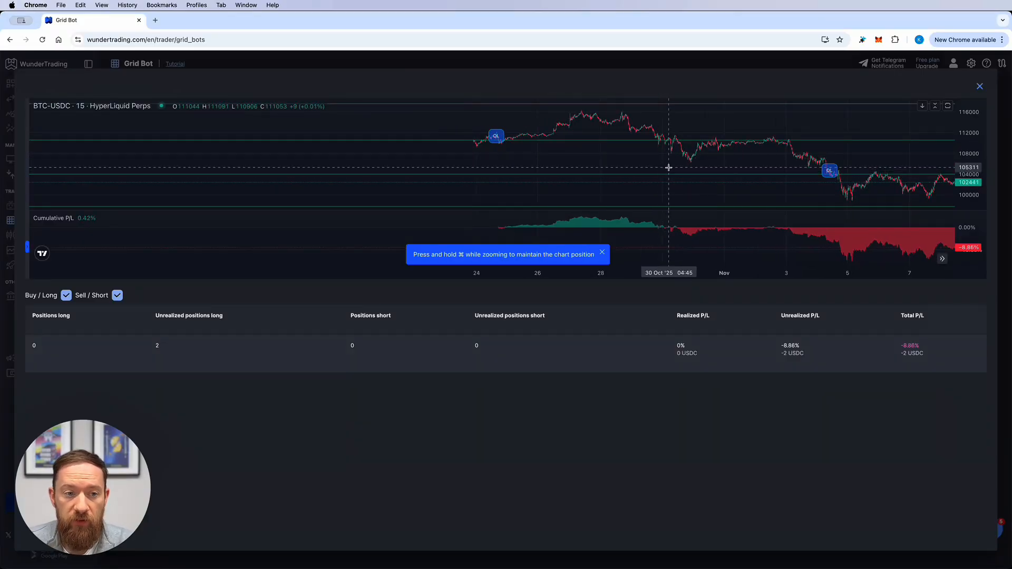
mouse_move(665, 166)
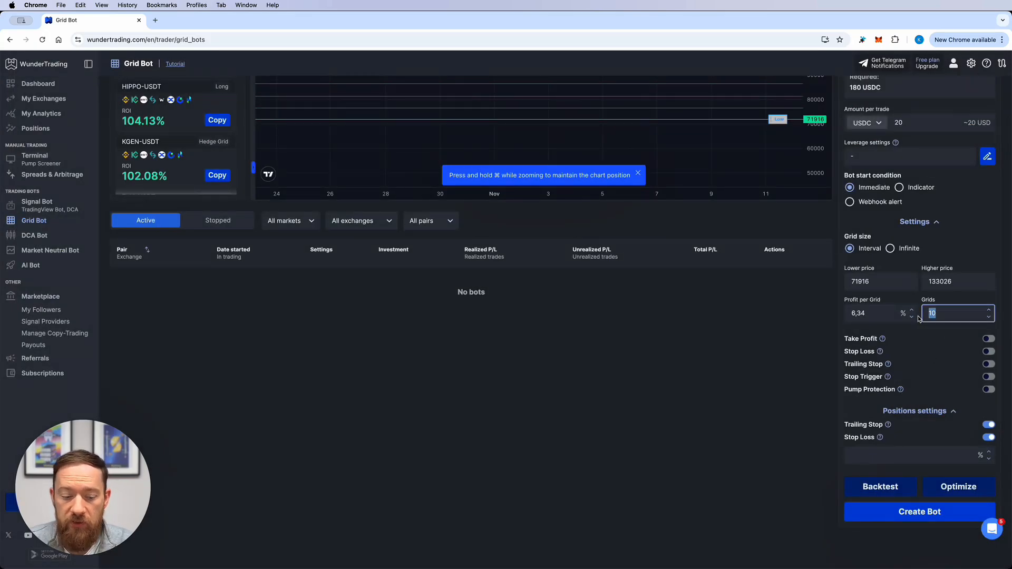
type("20")
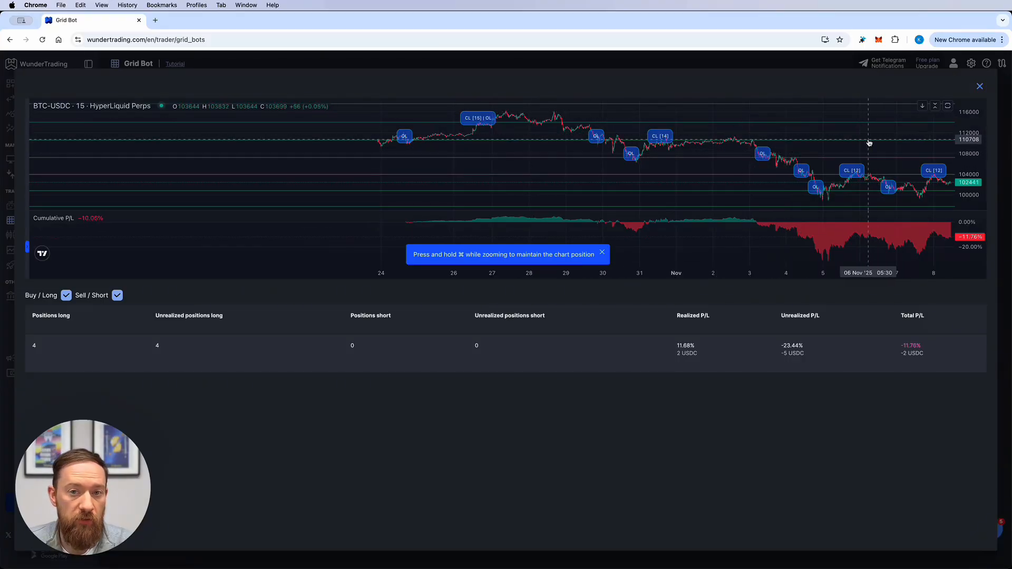
left_click(979, 85)
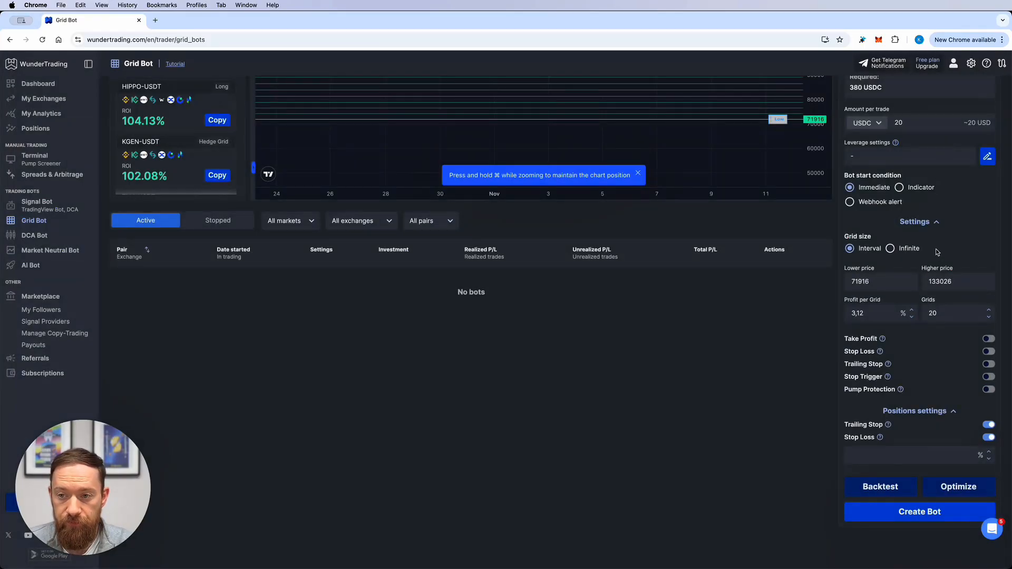
Change the grid type to Neutral and review its backtest showing 24.27% total P/L
scroll("down", 3)
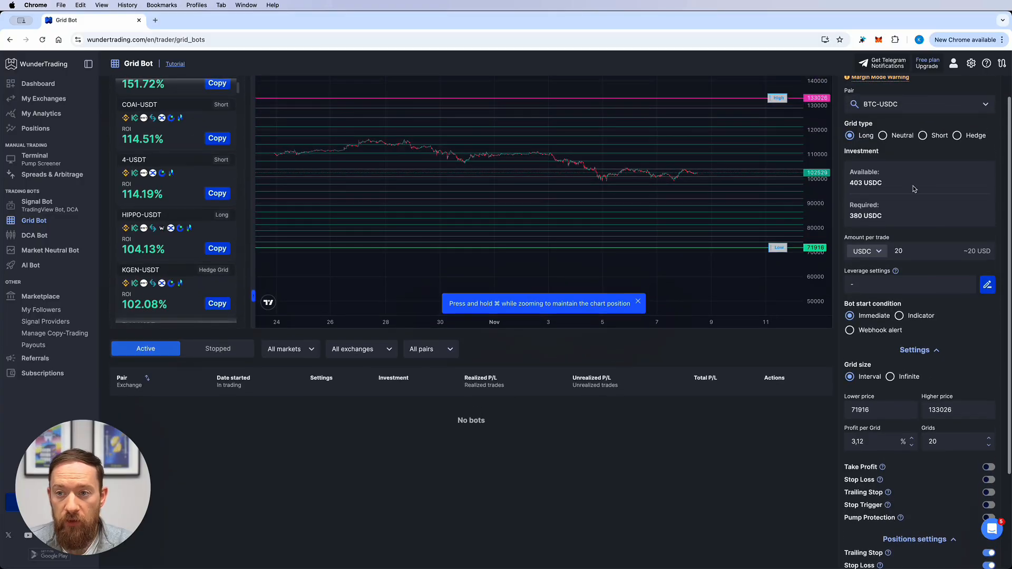
left_click(883, 135)
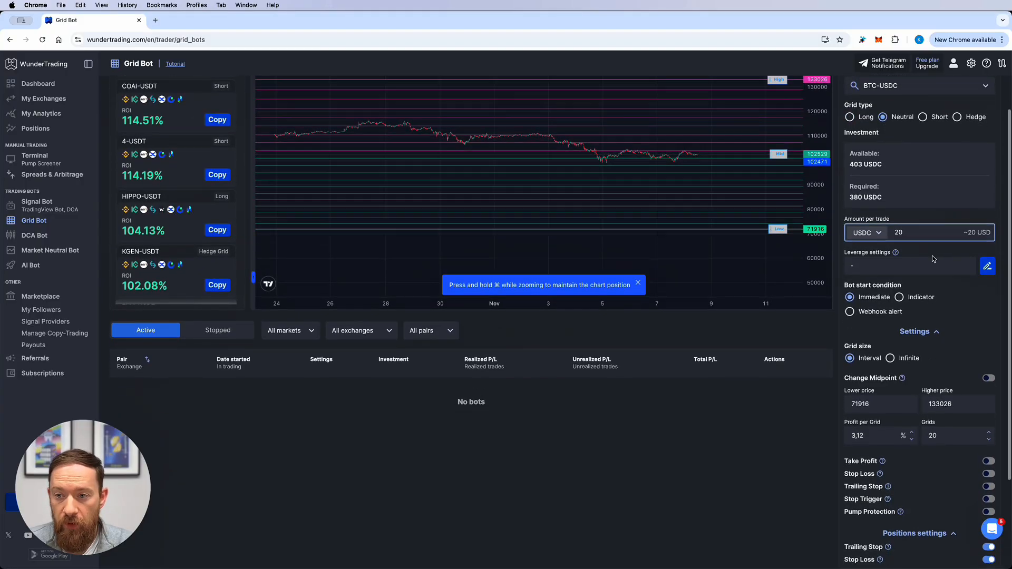
scroll("down", 3)
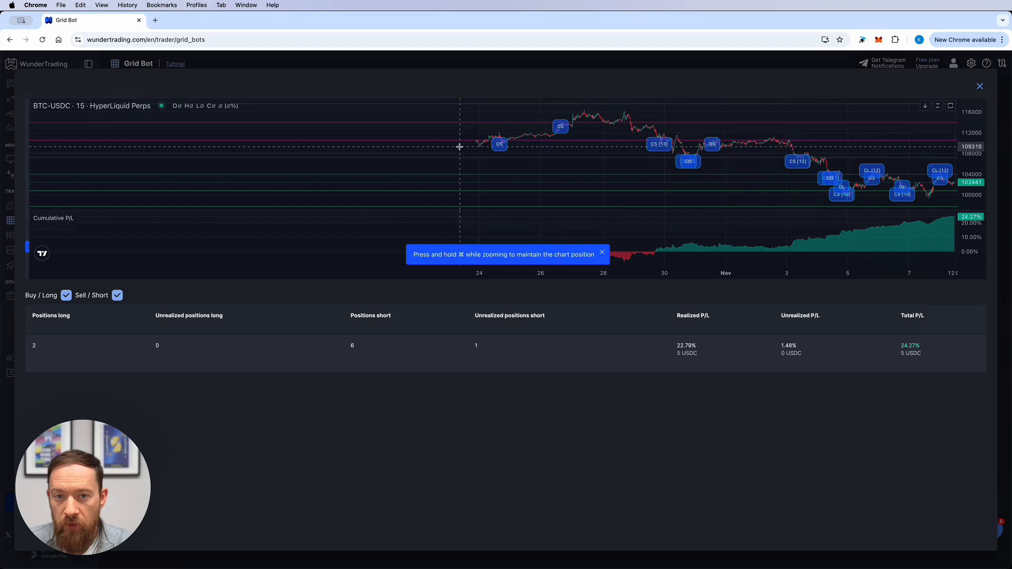
mouse_move(494, 160)
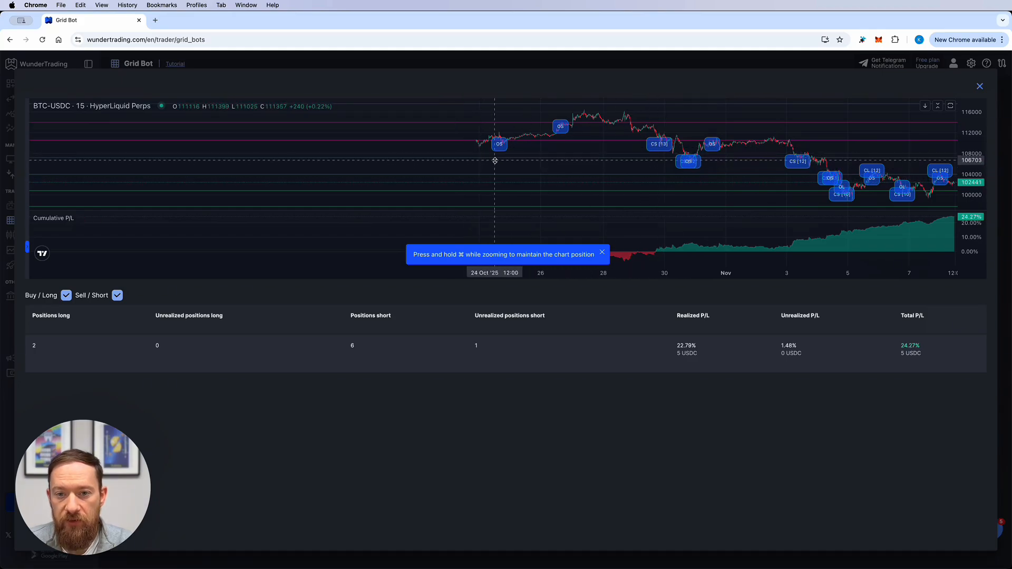
mouse_move(775, 208)
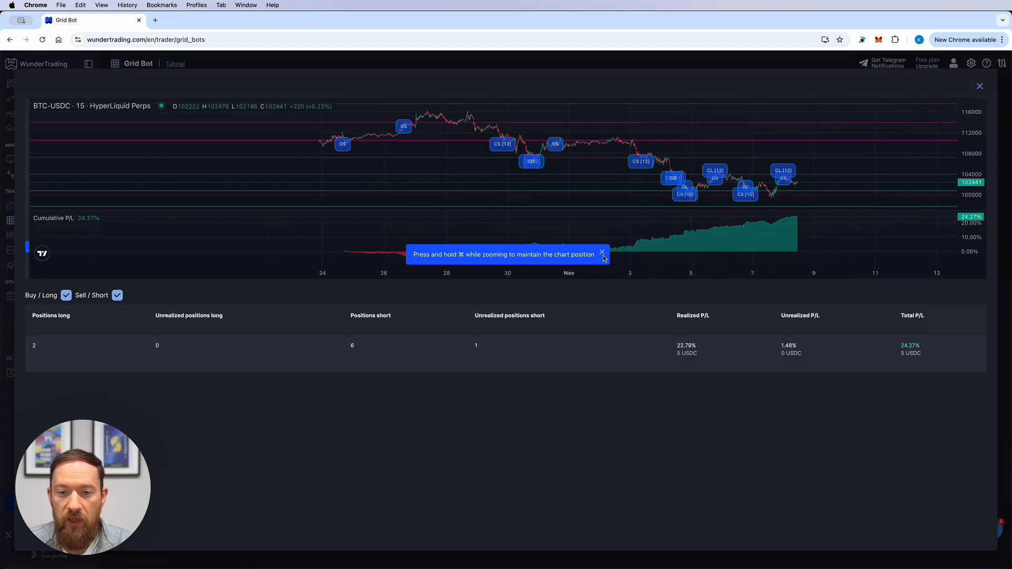
left_click(602, 252)
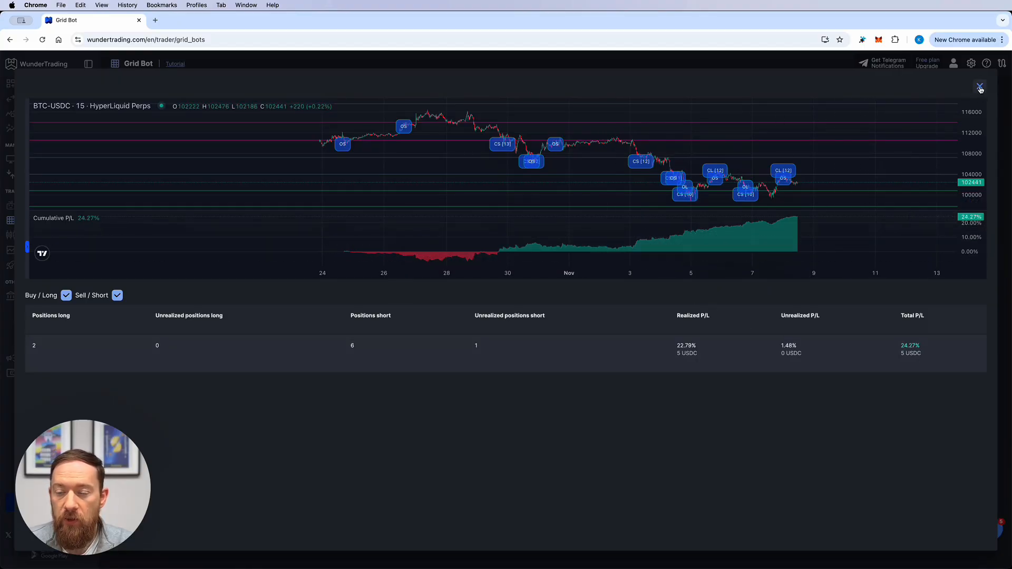
Set a Long ETHUSDT grid bot to start on an Indicator signal, keeping RSI selected
left_click(980, 87)
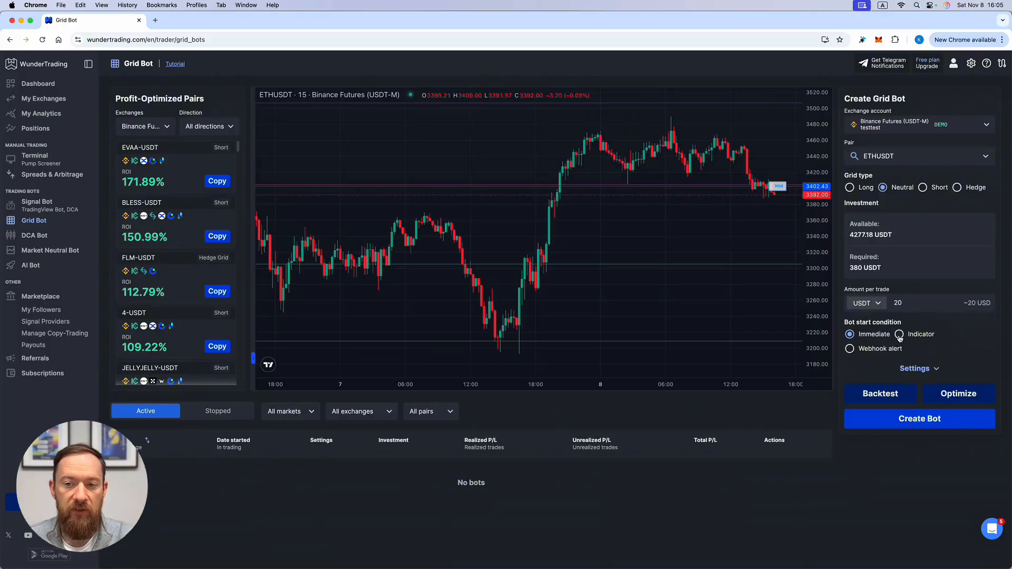
left_click(898, 334)
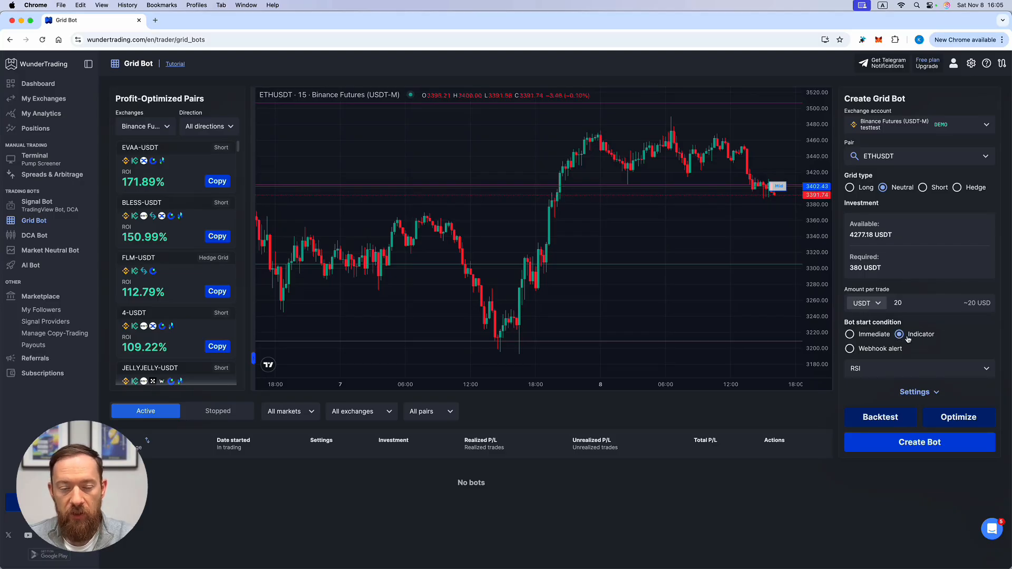
left_click(916, 368)
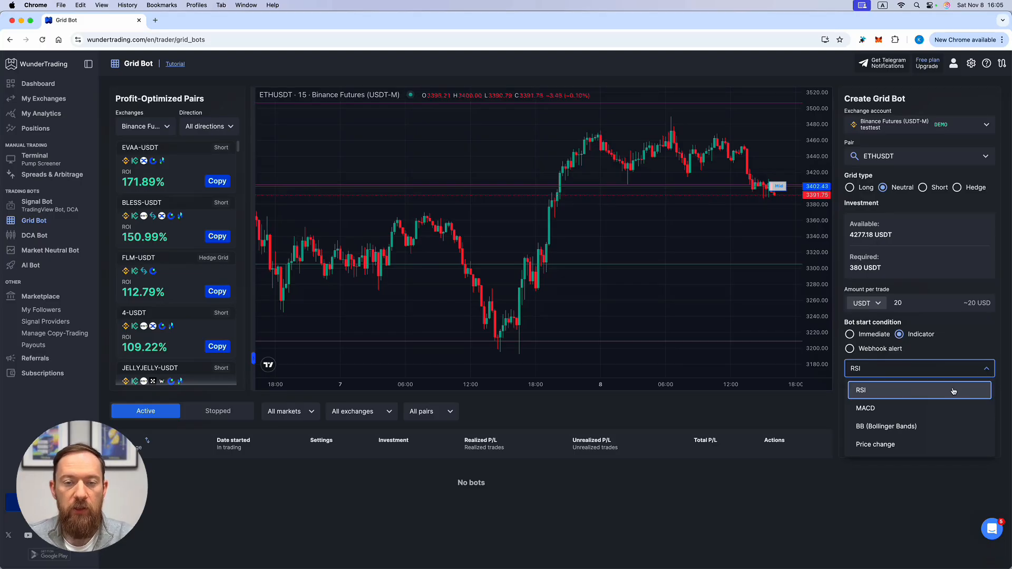
left_click(860, 390)
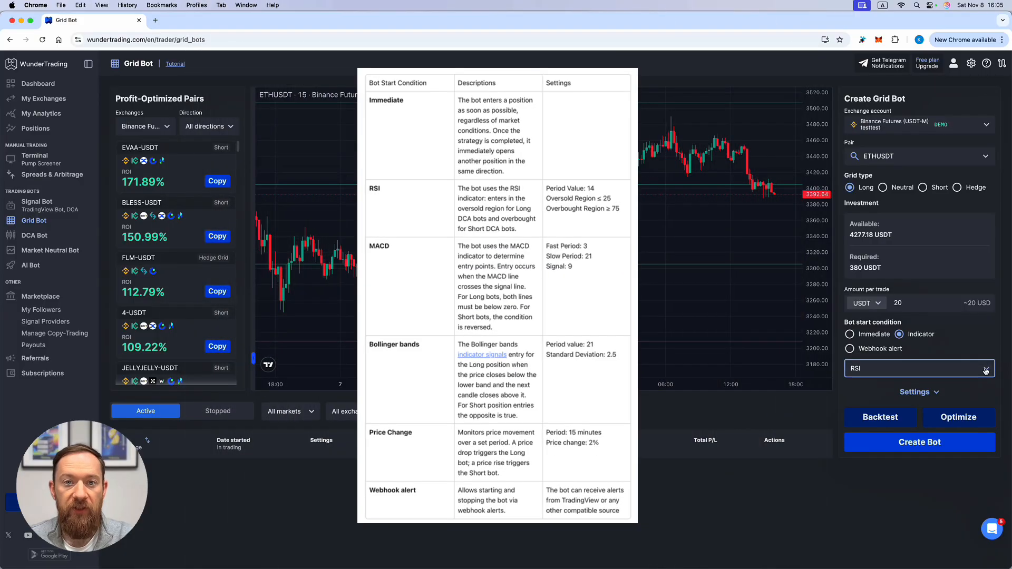
left_click(919, 368)
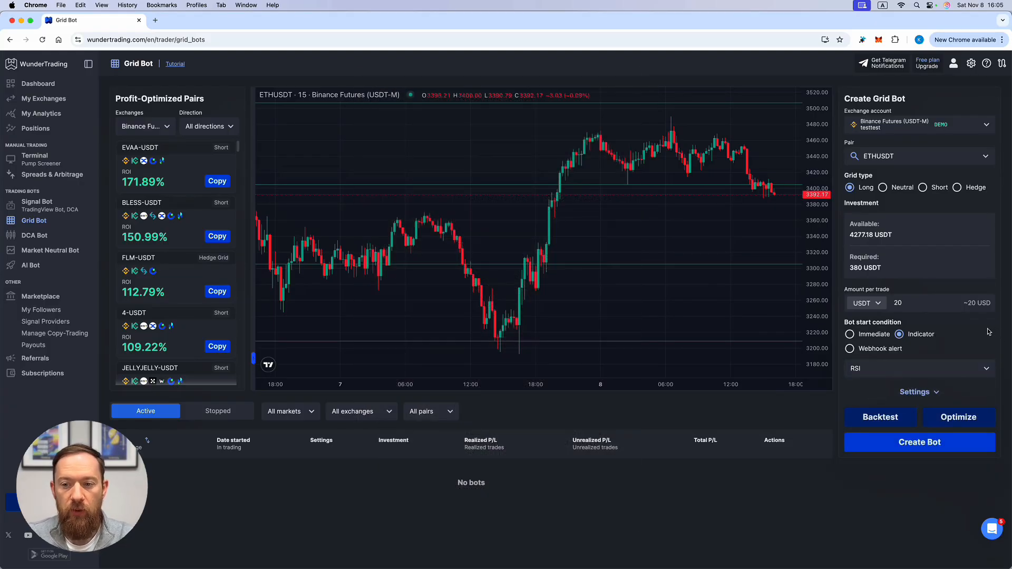
Make the bot start from a TradingView webhook alert and set Grids to 10 (6.34% per grid)
left_click(850, 349)
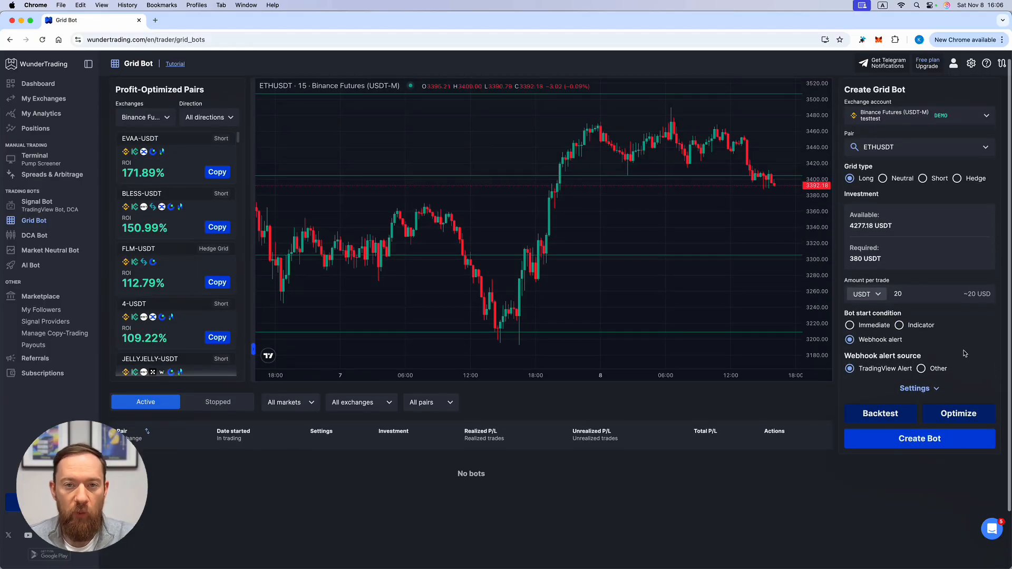
mouse_move(975, 353)
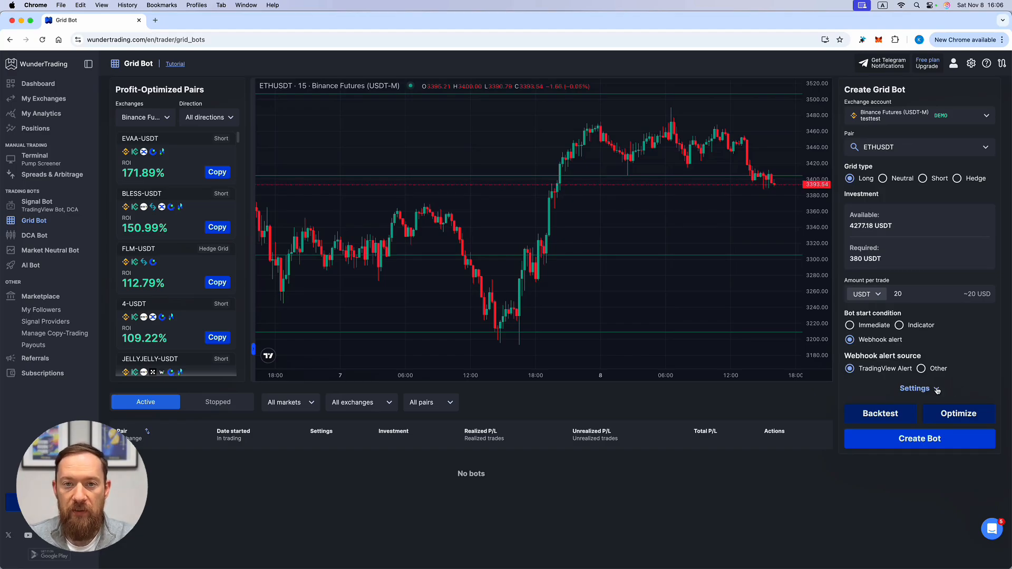
left_click(915, 389)
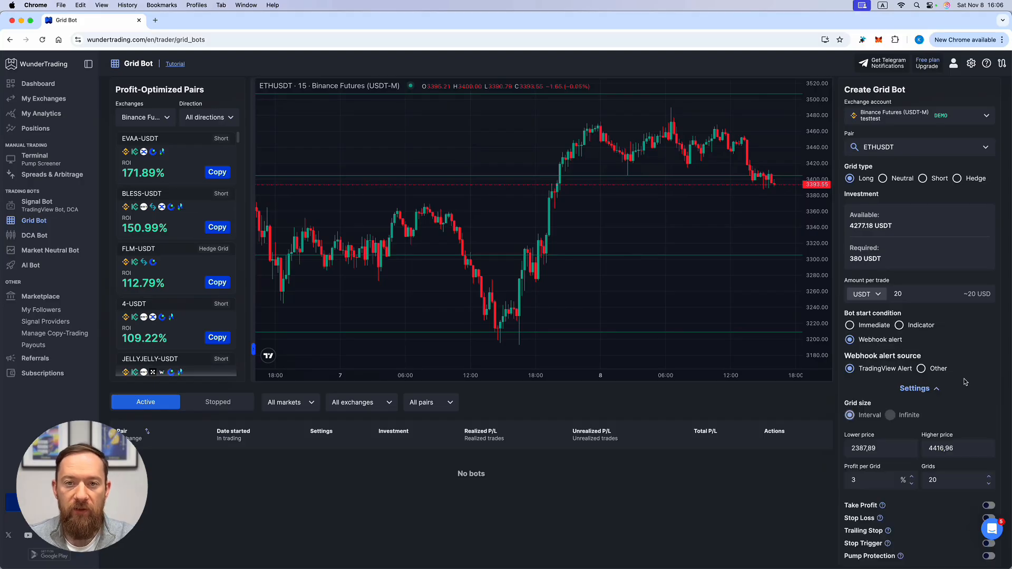
scroll("down", 3)
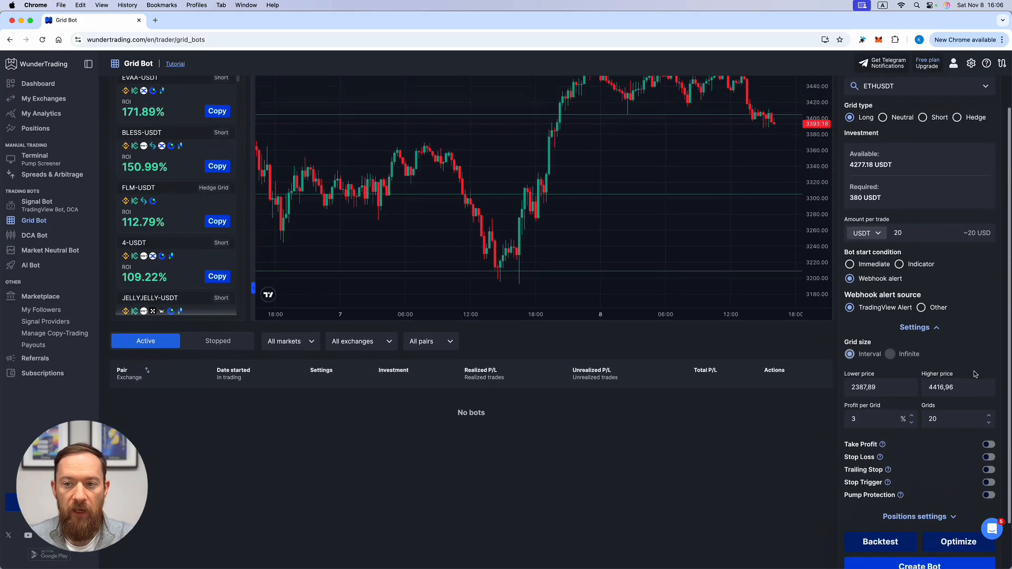
scroll("down", 3)
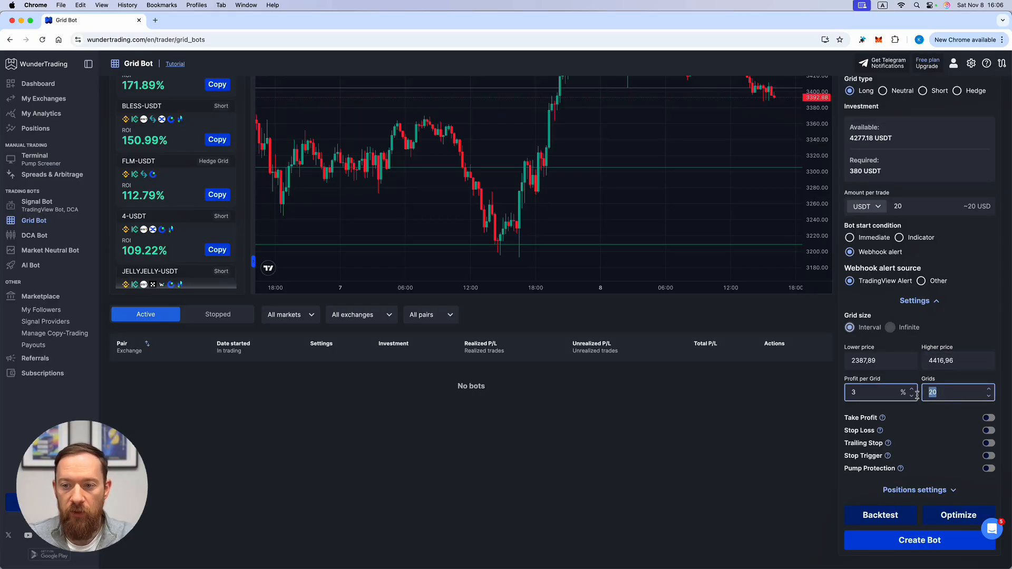
type("10")
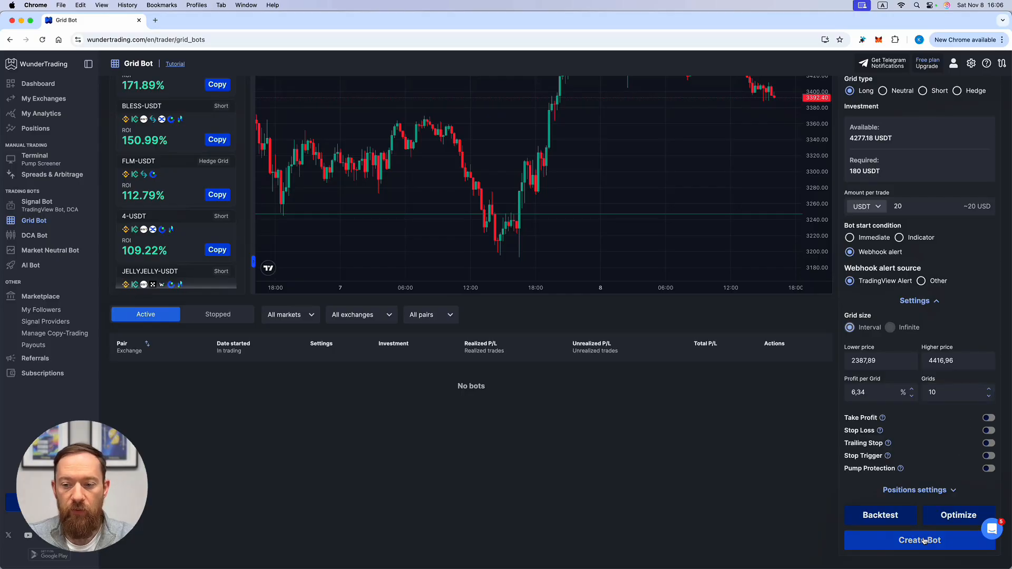
Create the webhook-triggered ETHUSDT grid bot, copy the alert message and confirm 'I have set my alert!'
left_click(920, 540)
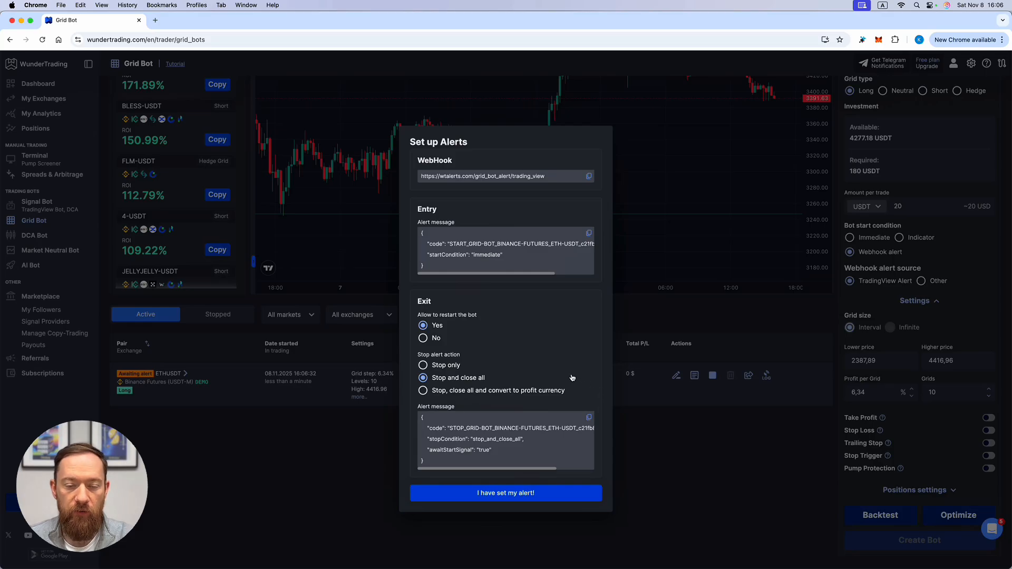
mouse_move(439, 329)
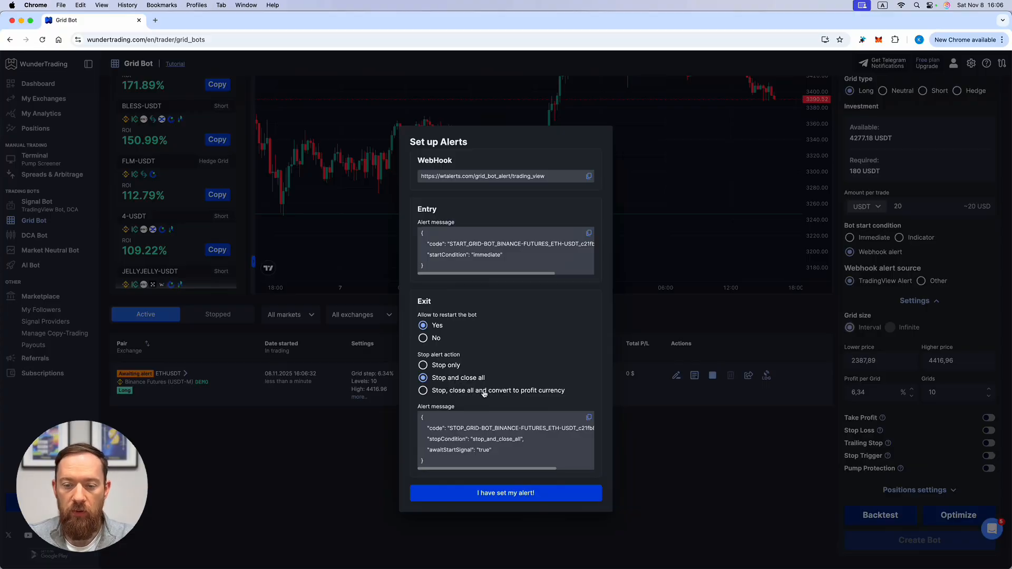
mouse_move(593, 390)
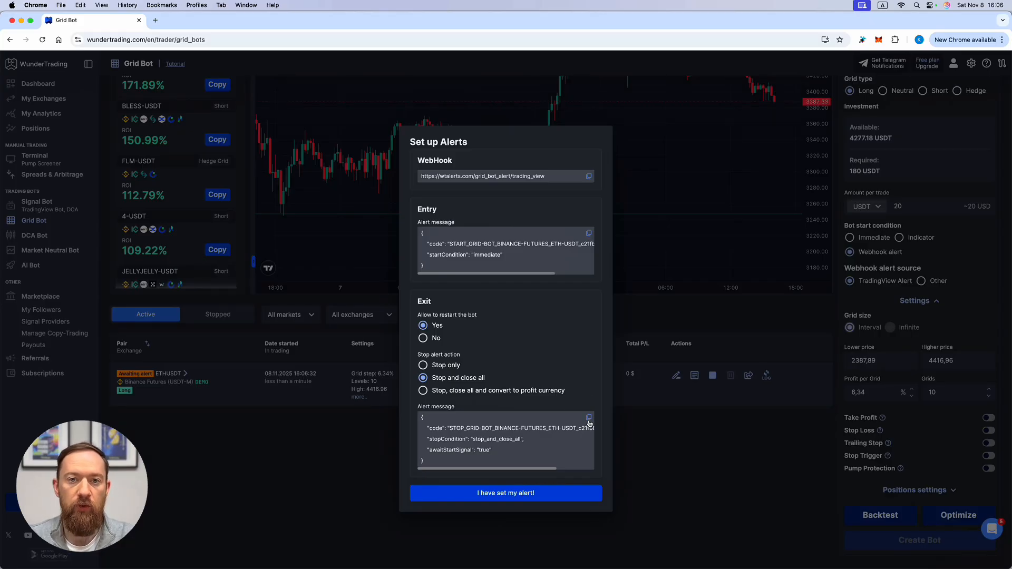
left_click(588, 418)
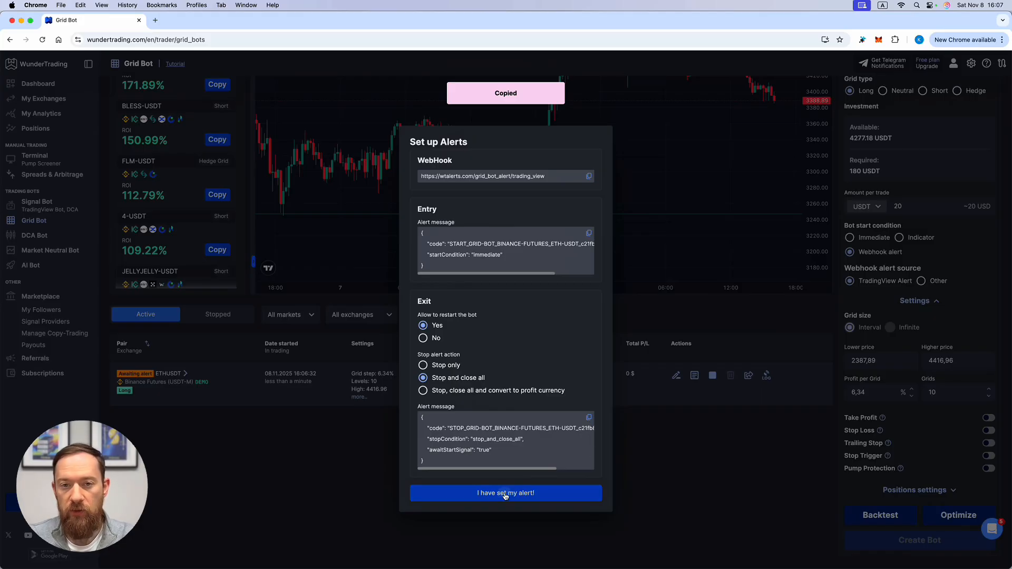
left_click(505, 493)
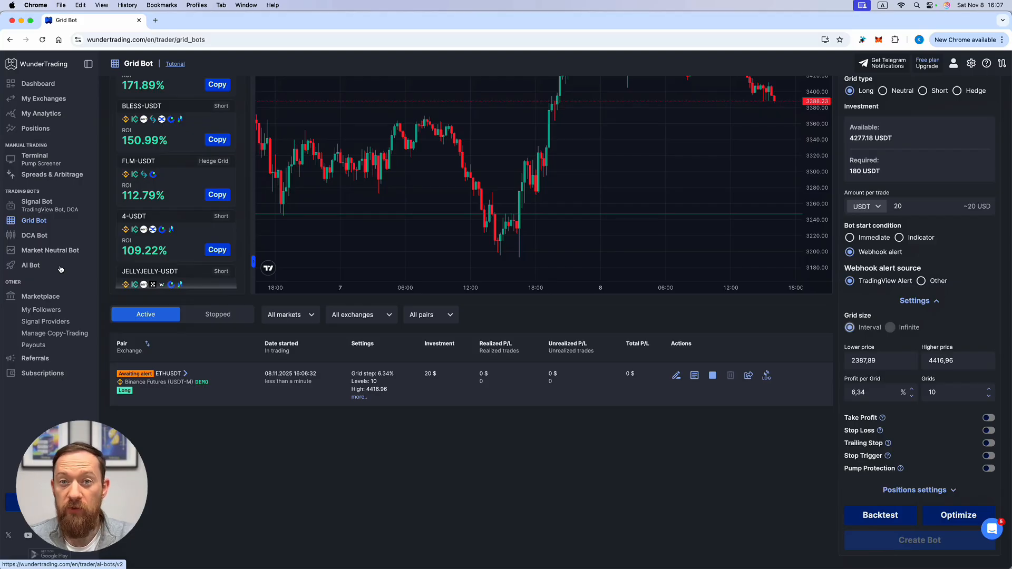
Start creating a new AI Bot and set its exchange account to HyperLiquid Perps
left_click(30, 266)
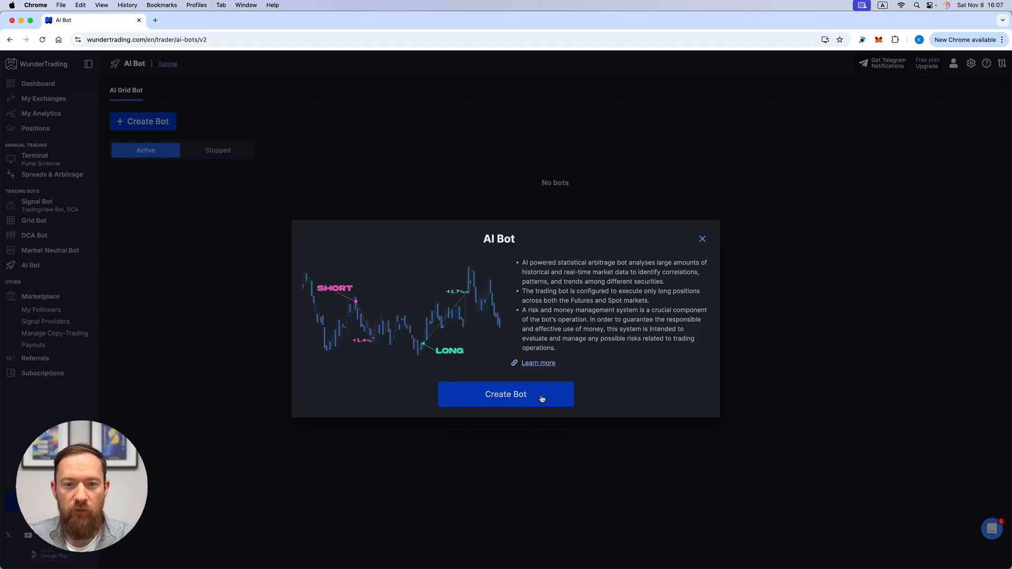
left_click(504, 395)
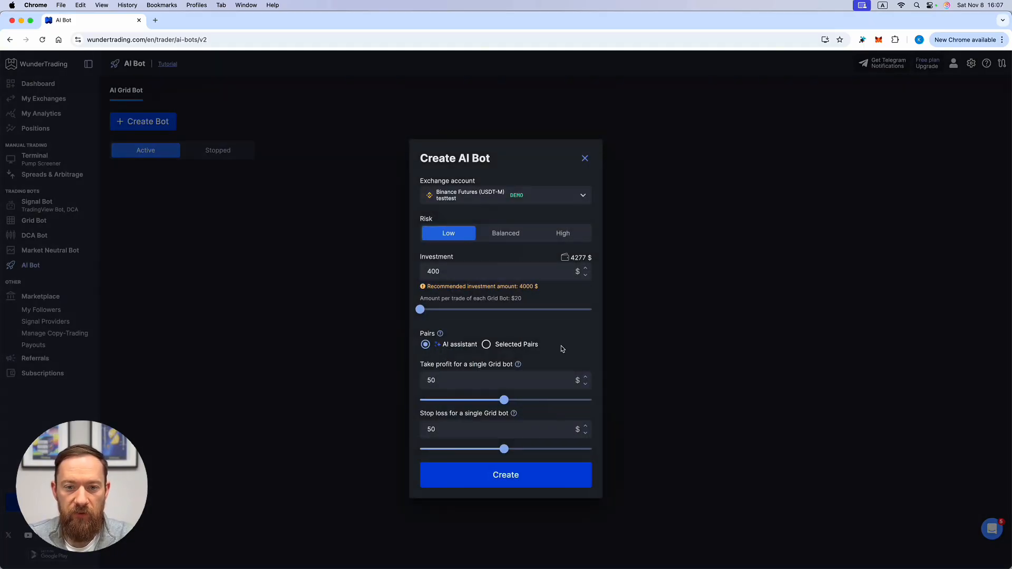
left_click(505, 195)
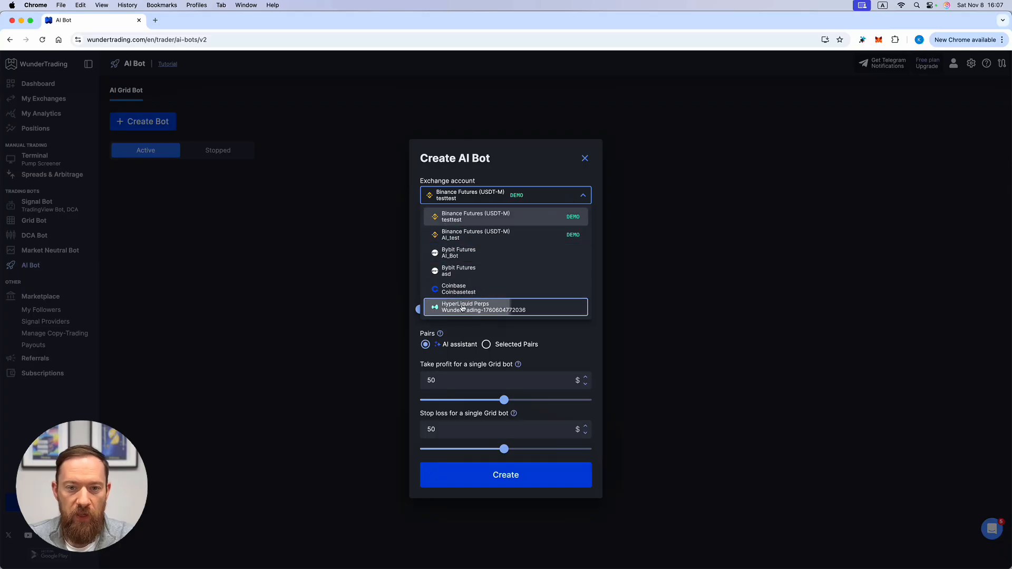
left_click(505, 307)
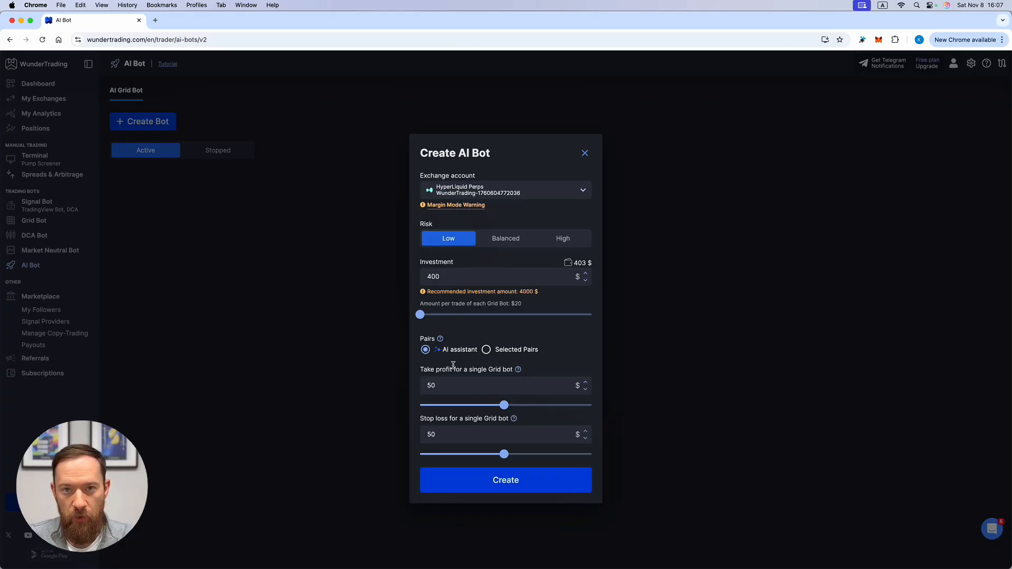
mouse_move(441, 339)
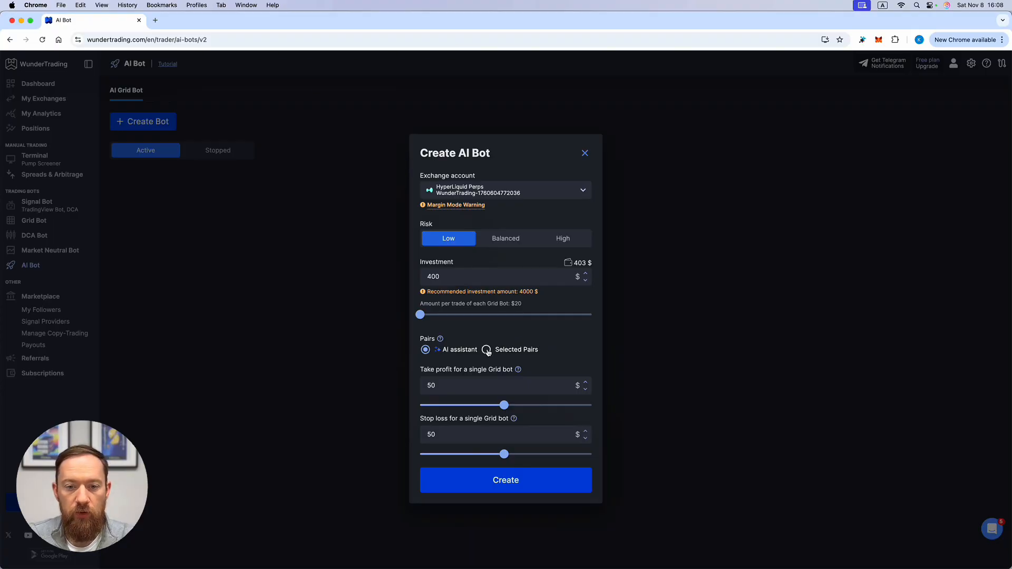
Switch to Selected Pairs and choose ALGO-USDC, APT-USDC and AVNT-USDC for the AI bot
left_click(486, 349)
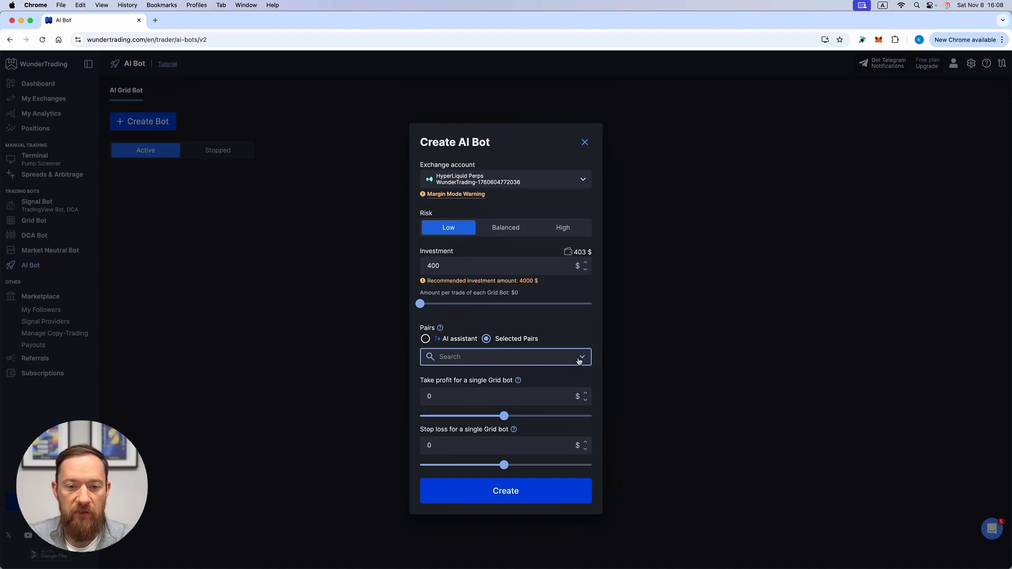
left_click(505, 356)
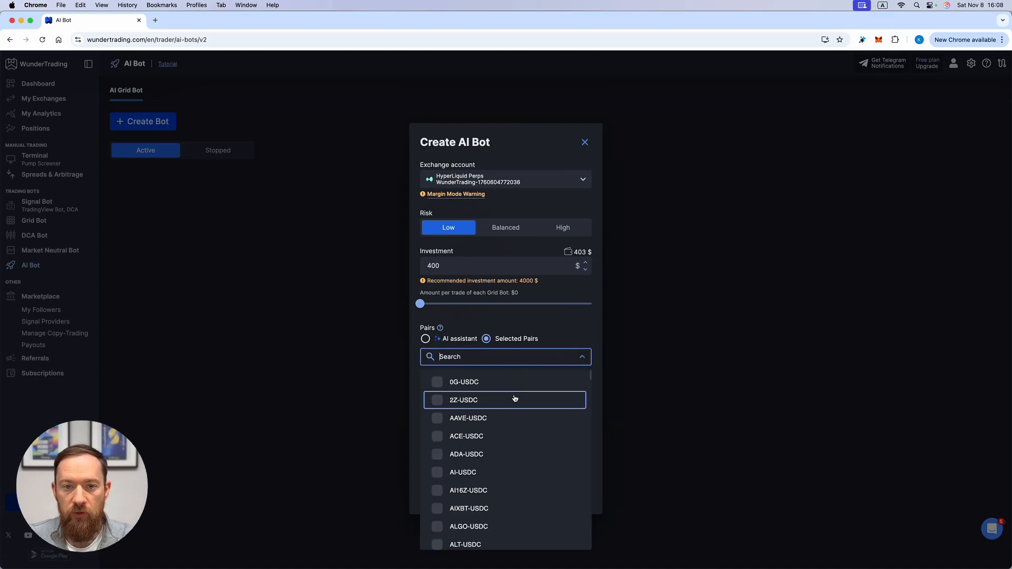
scroll("down", 3)
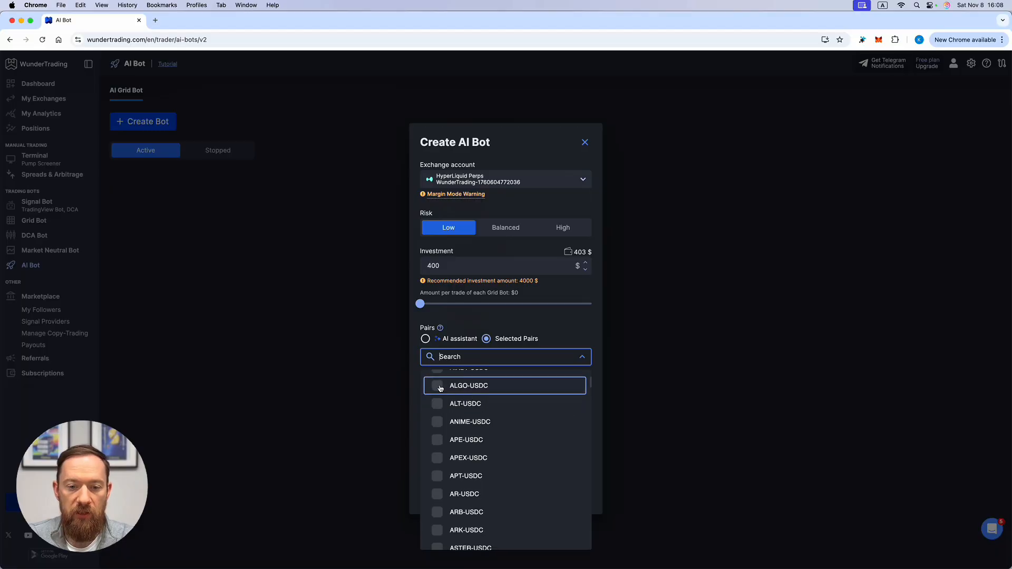
left_click(468, 386)
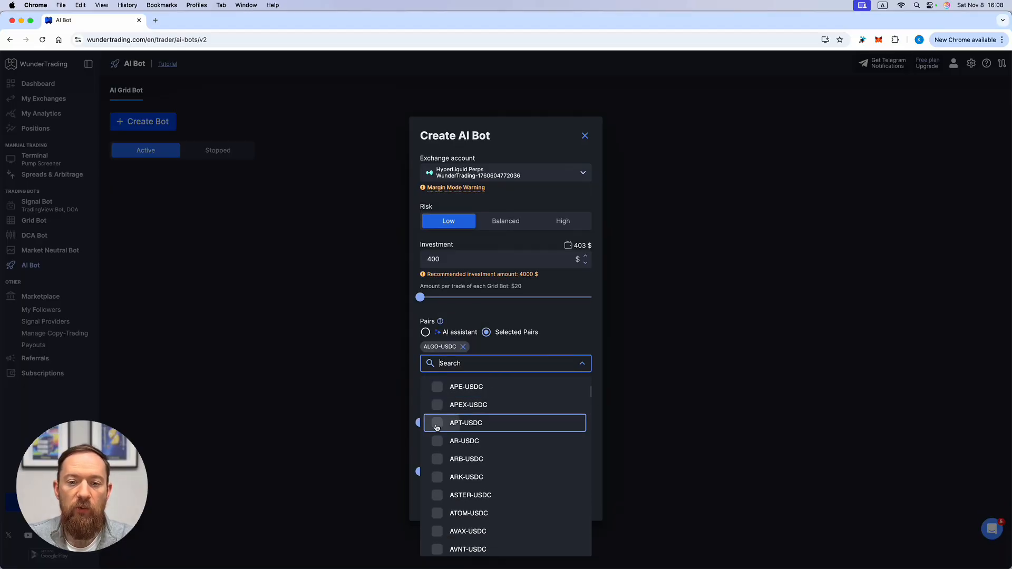
left_click(436, 423)
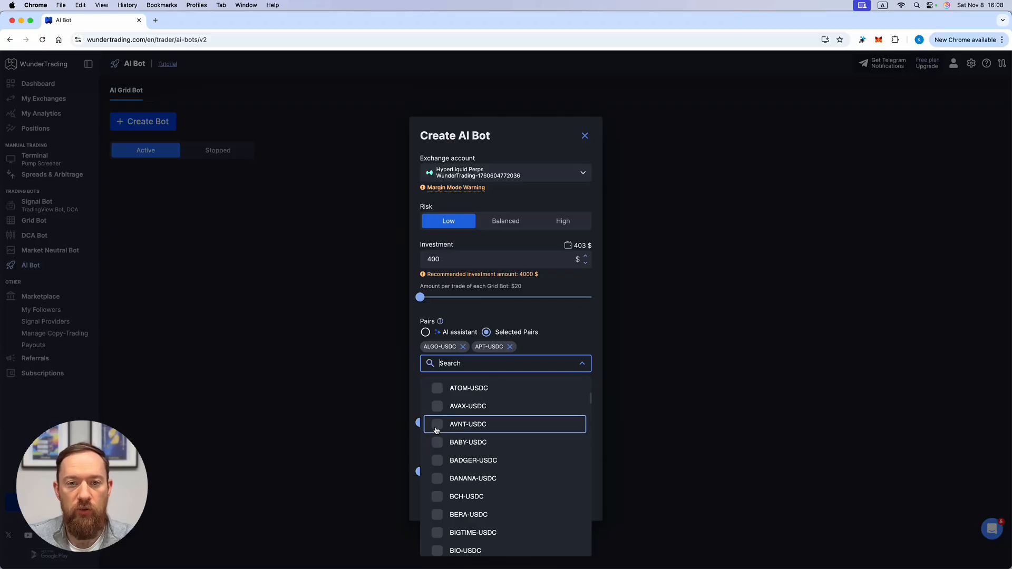
left_click(467, 424)
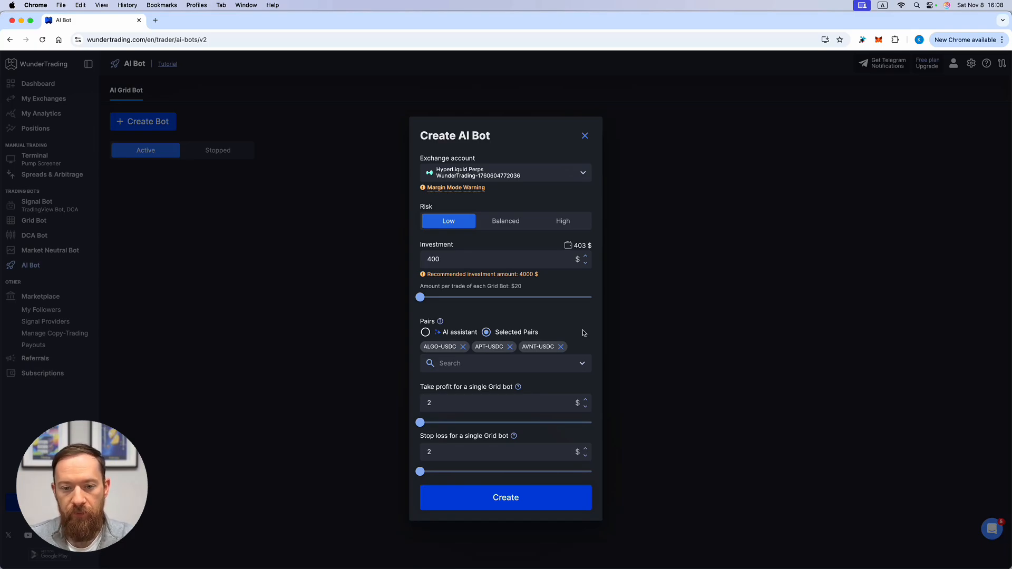
Create and confirm the HyperLiquid AI bot, dismiss the Bot created message and return to Grid Bot
left_click(505, 498)
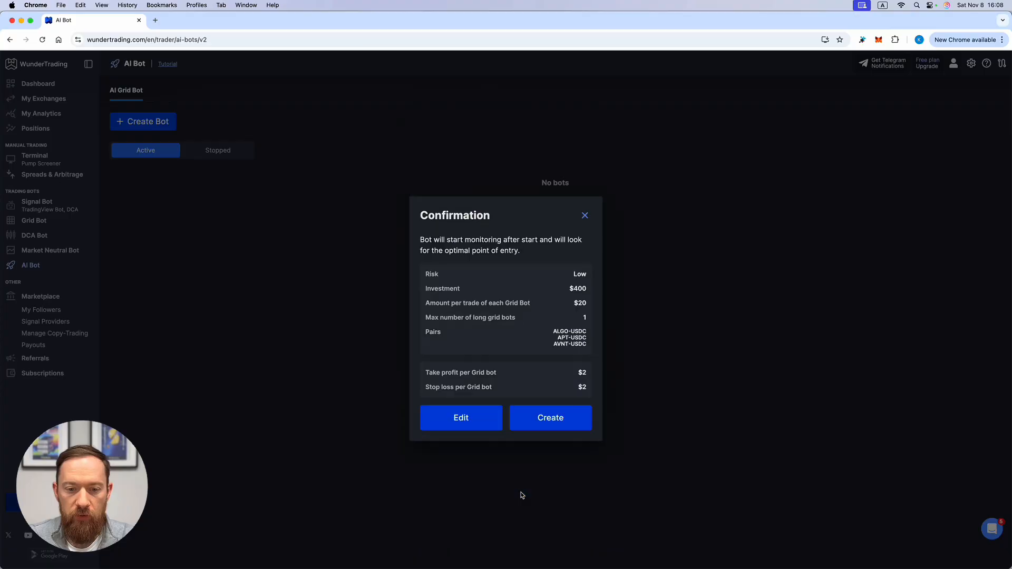
mouse_move(545, 477)
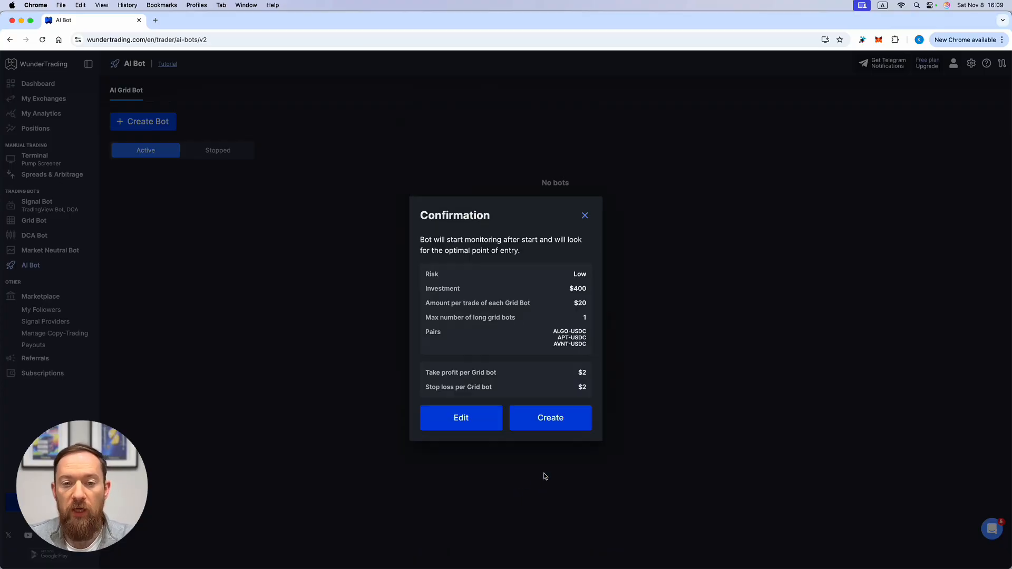
left_click(550, 418)
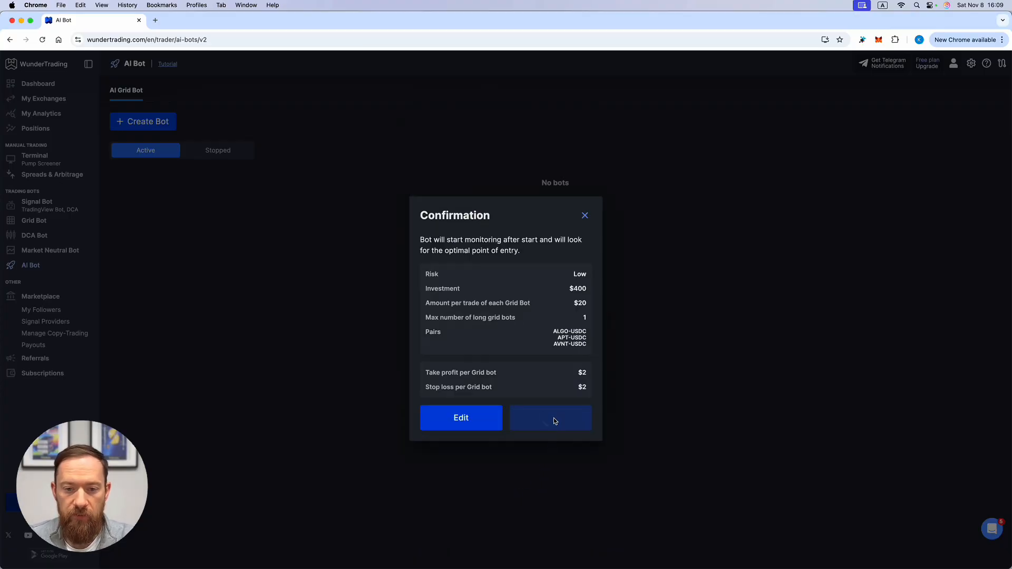
left_click(550, 417)
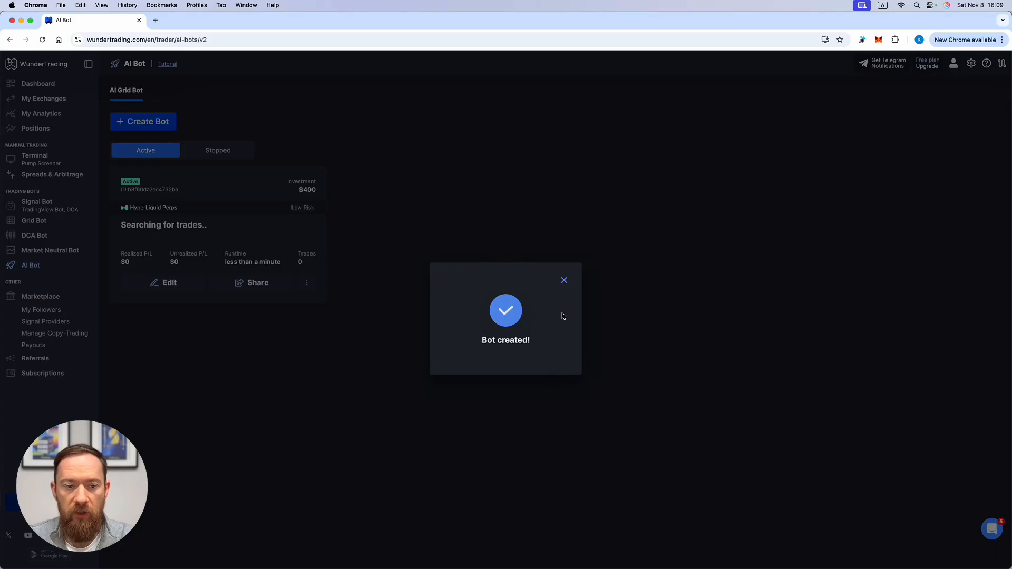
left_click(563, 280)
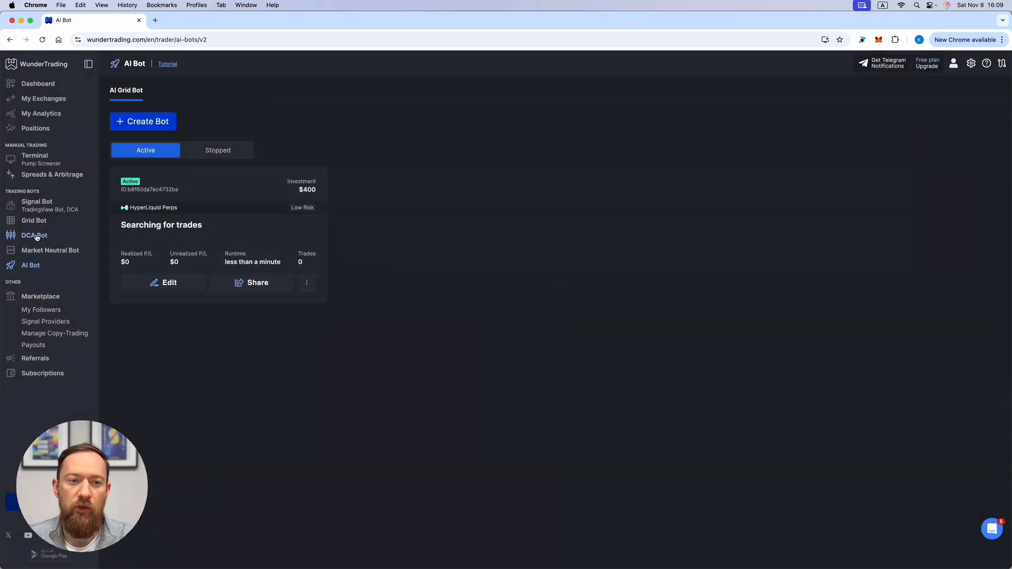
left_click(33, 220)
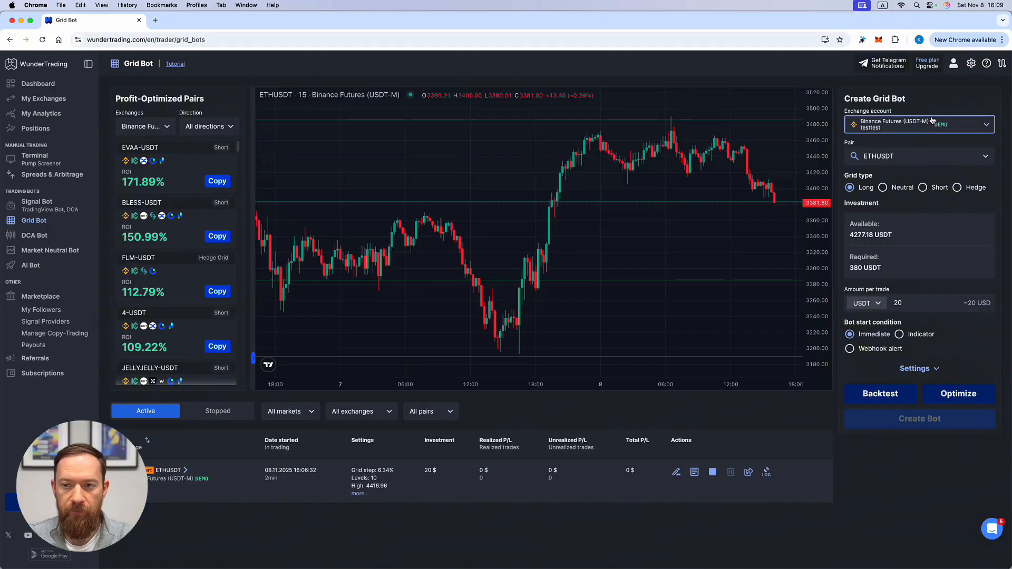
Choose the HyperLiquid Perps account for the BTC-USDC grid bot and set Profit per Grid to 8
left_click(916, 124)
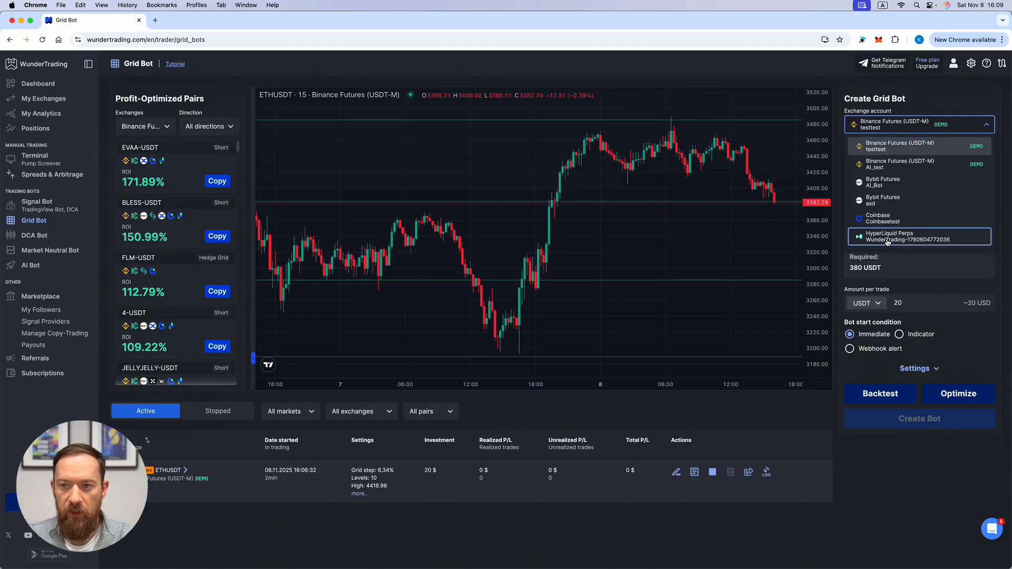
left_click(916, 236)
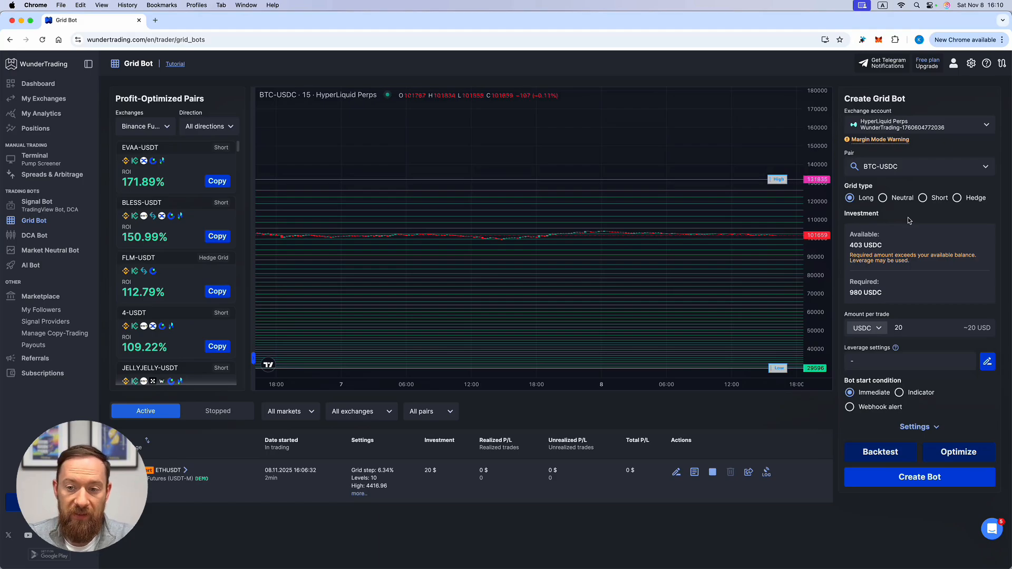
mouse_move(891, 295)
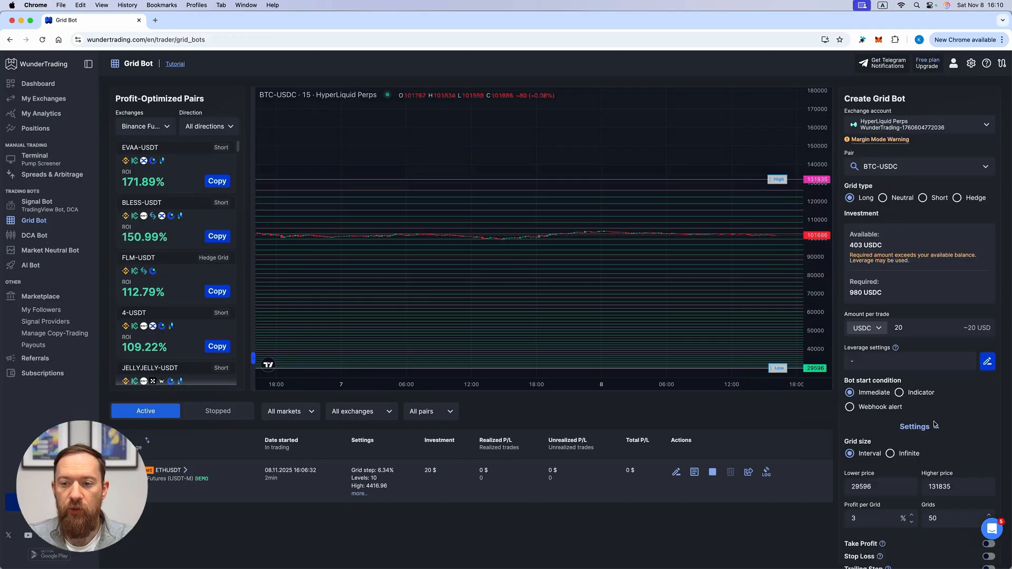
scroll("down", 3)
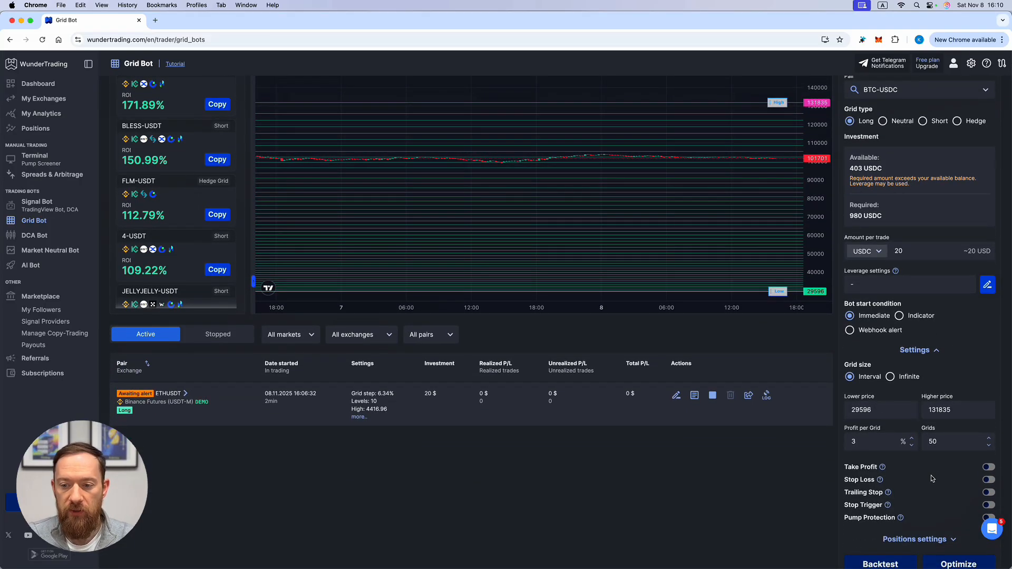
mouse_move(884, 459)
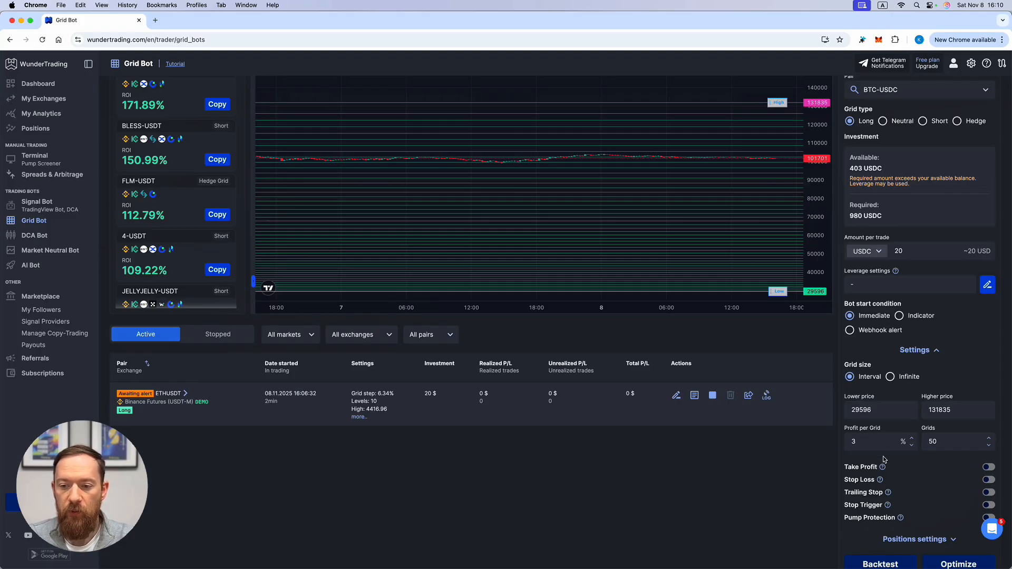
left_click(875, 442)
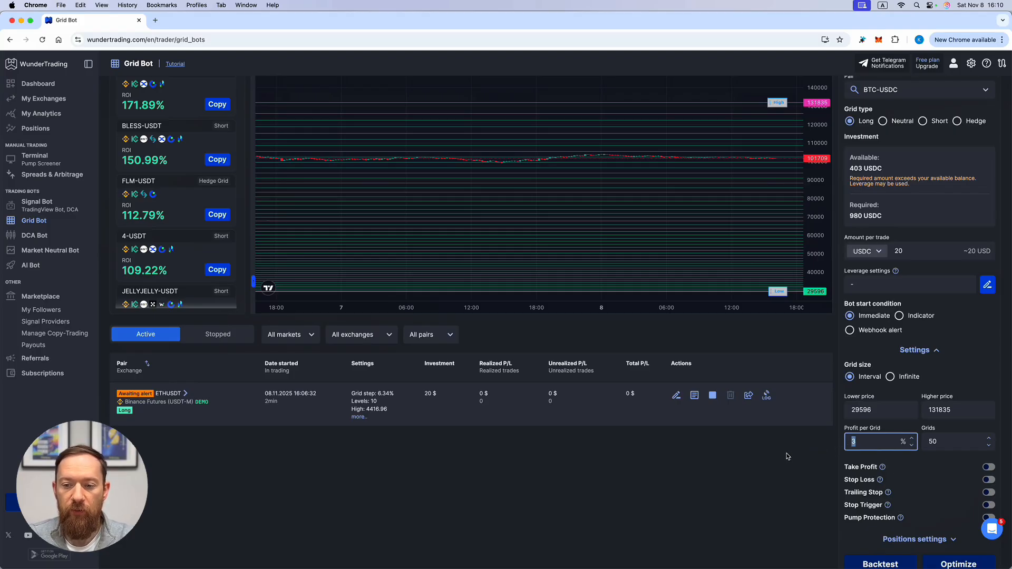
type("8")
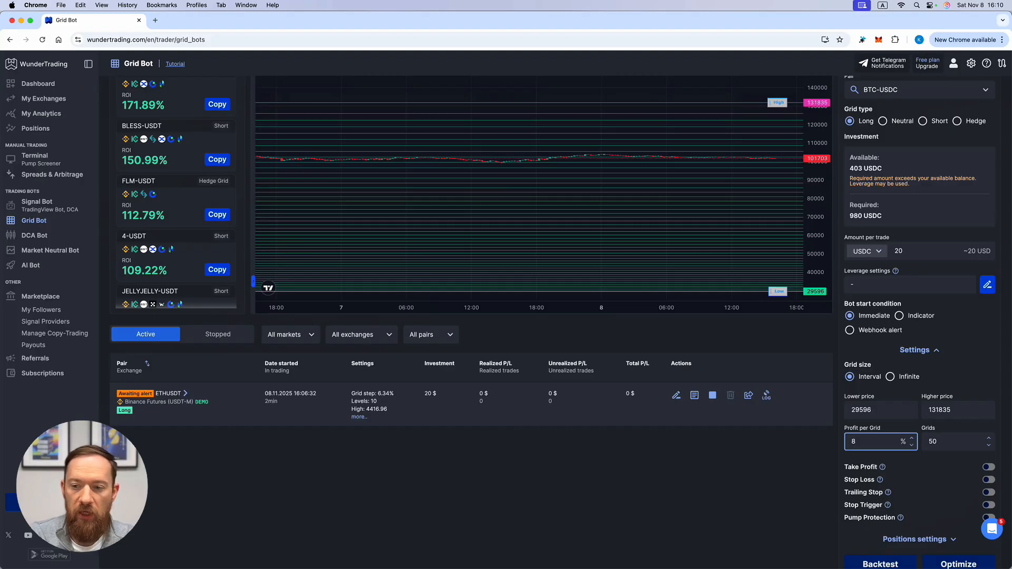